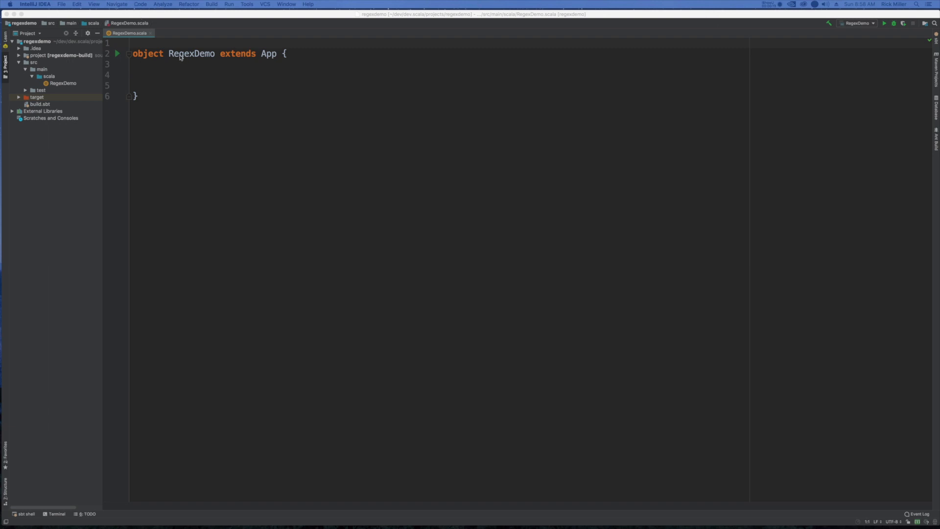
mouse_move(233, 62)
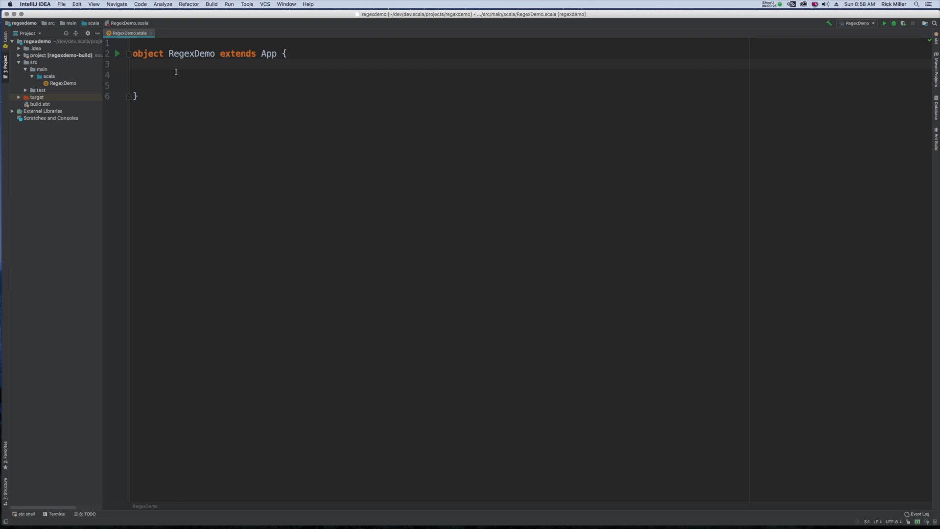
mouse_move(205, 91)
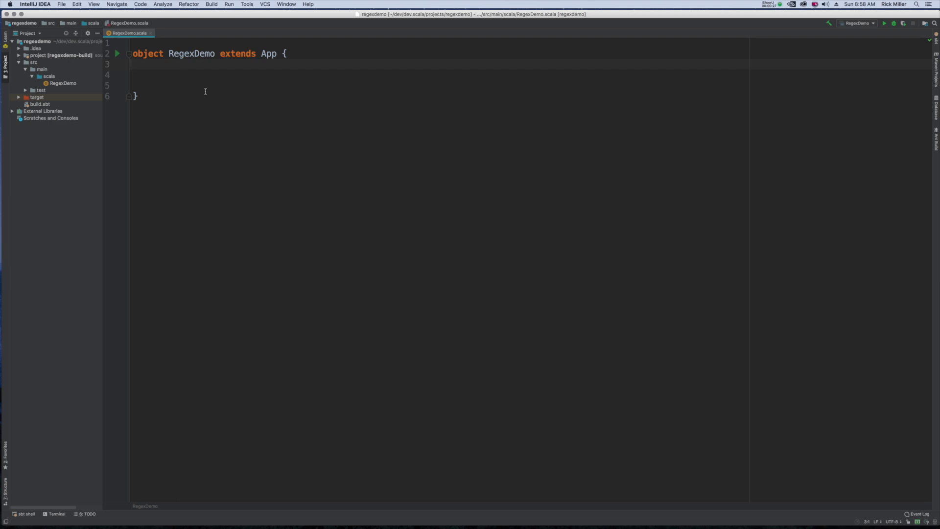
Insert a blank line inside the empty RegexDemo object body.
key("enter")
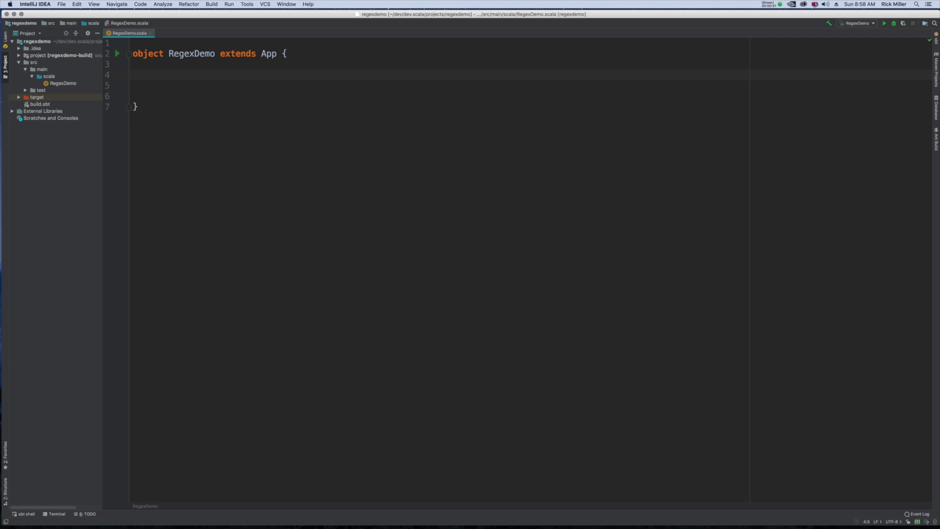
Type `val year_month_day_hour =` on the blank line inside RegexDemo.
type("val")
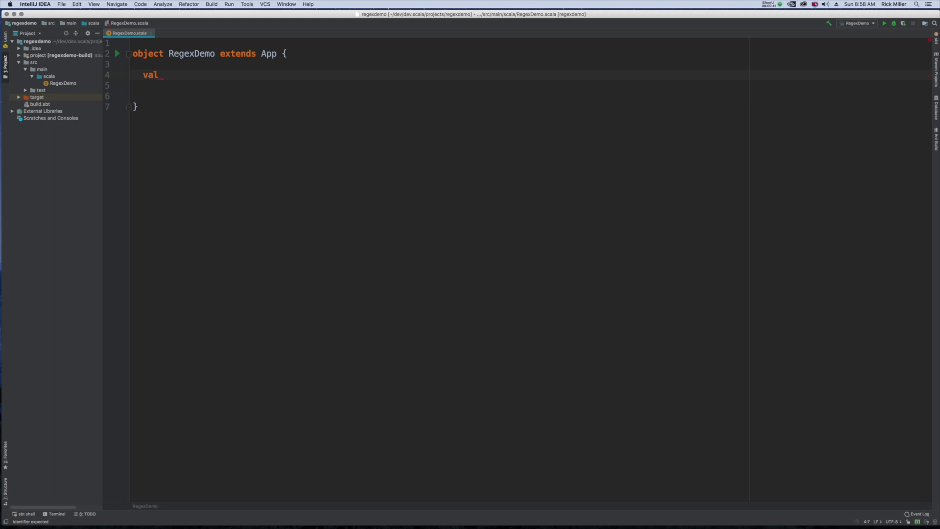
type("year_mon")
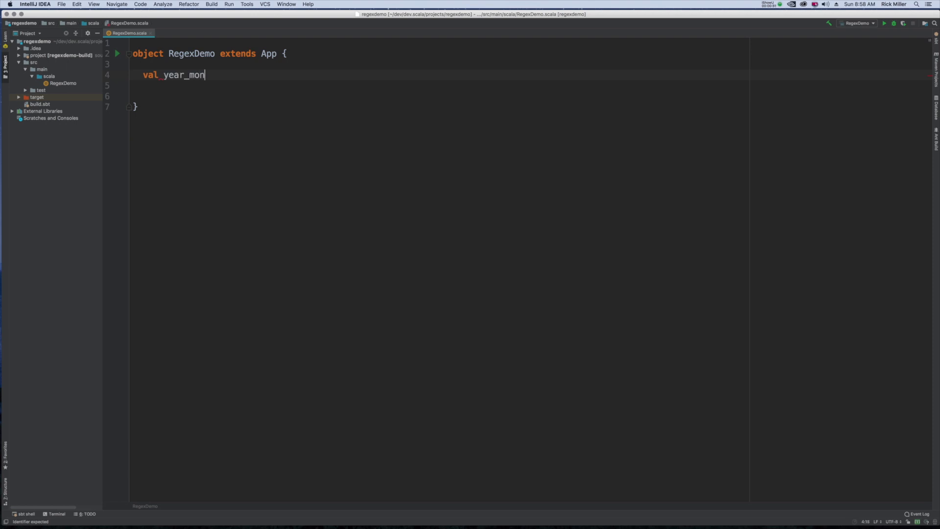
type("th_day_")
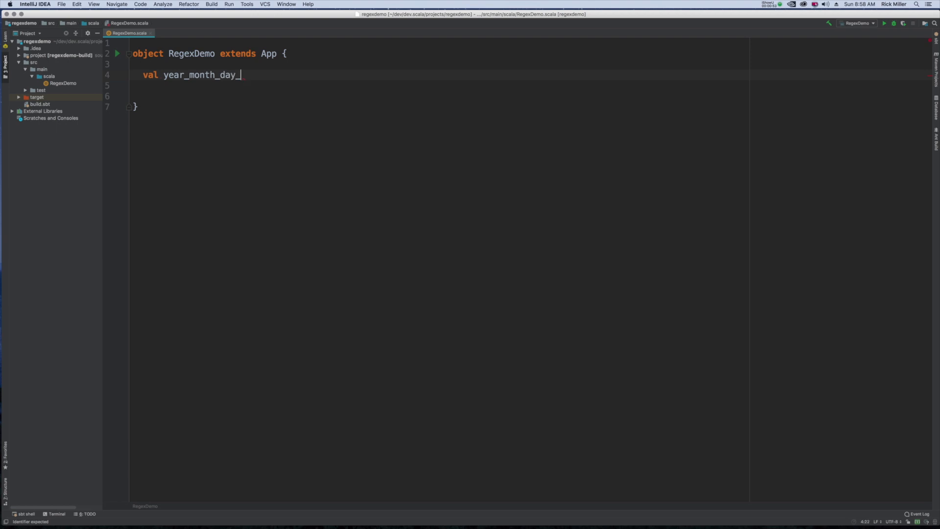
type("hour")
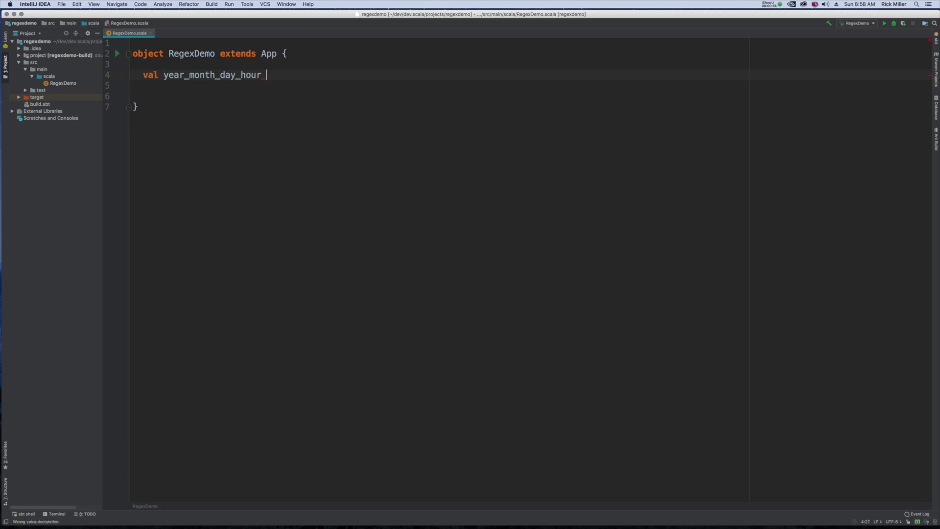
type("=")
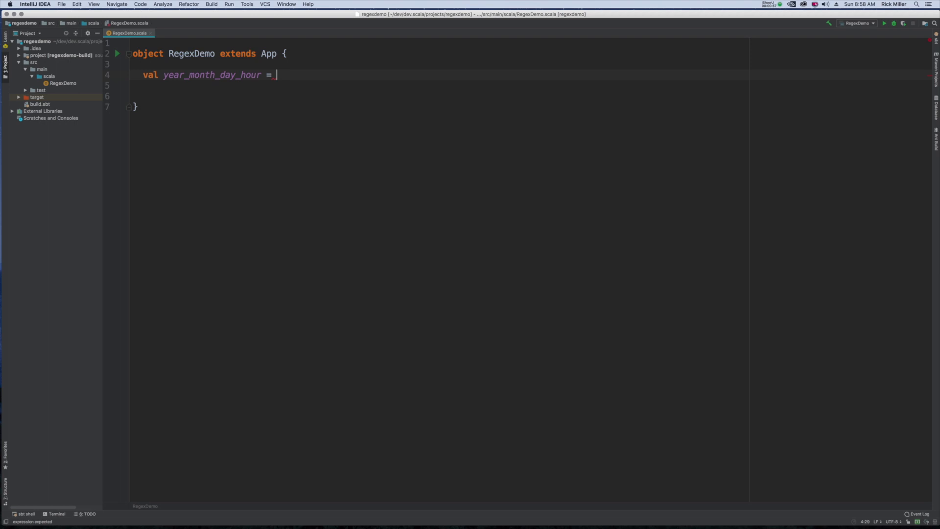
Assign year_month_day_hour the triple-quoted pattern """(\d{4})-(\d{2})-(\d{2})-(\d{2})""".
type("\"\"\"\"\"\"\"")
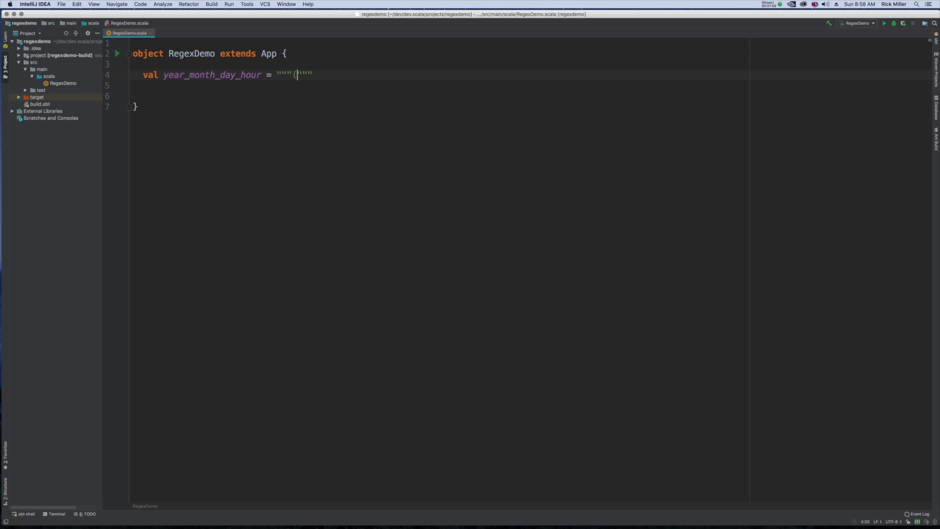
type("\\d")
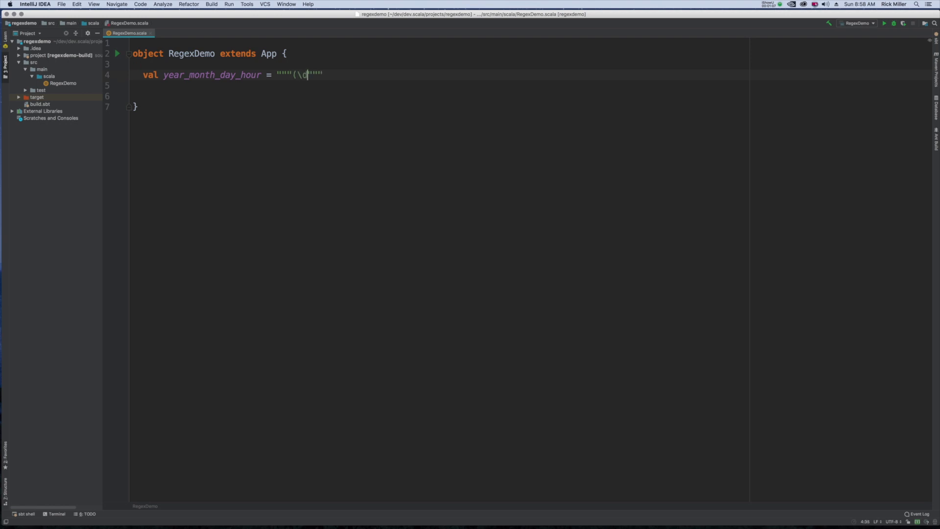
type("{4")
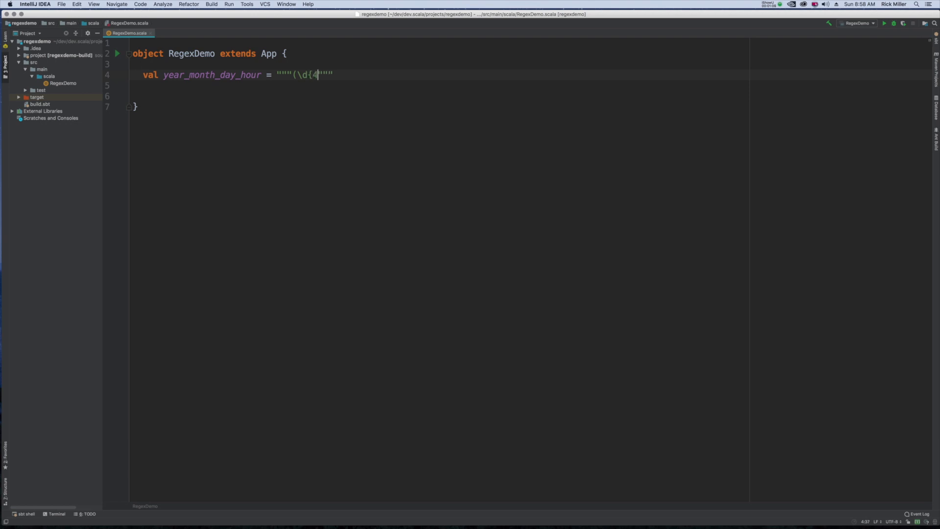
type("})")
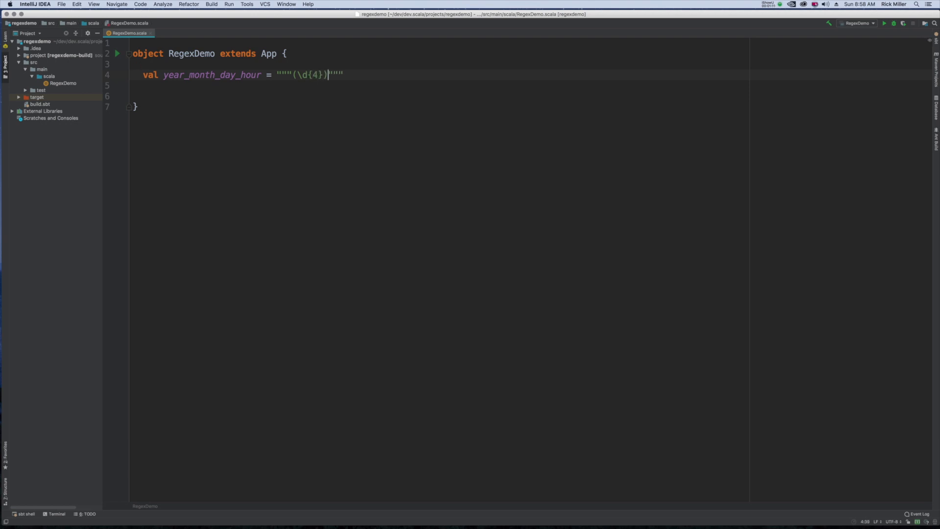
type("-")
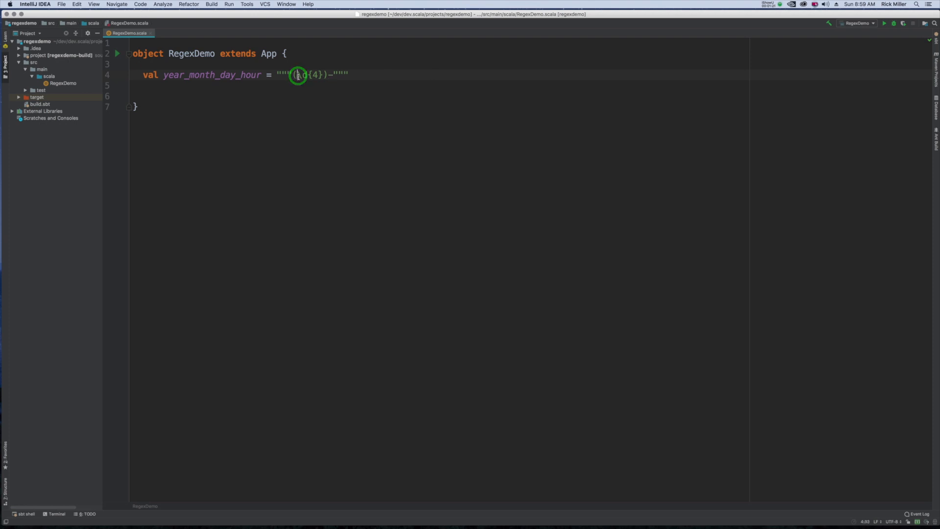
type("\\")
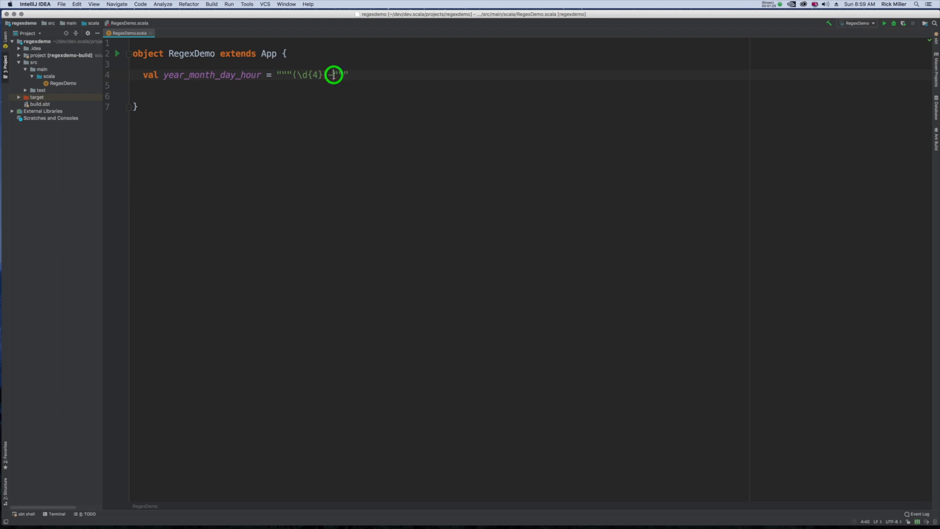
type(")-(")
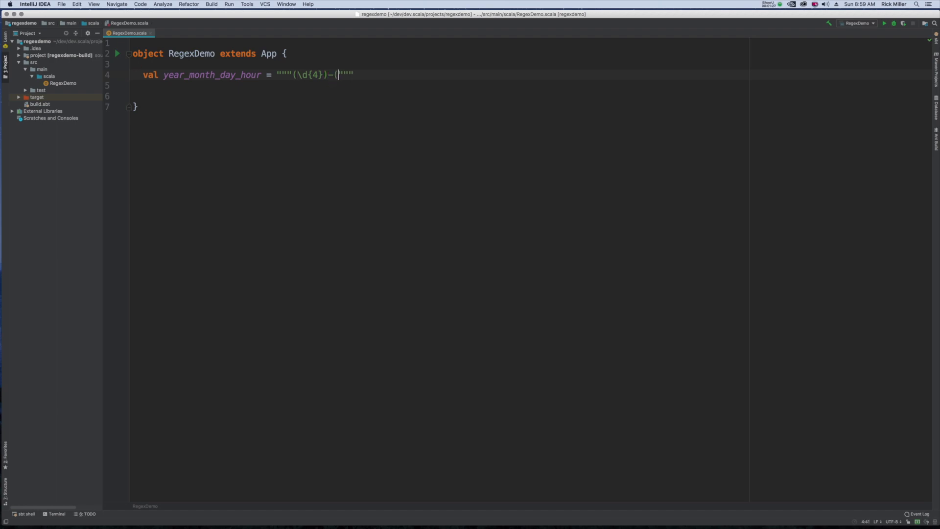
type("\\d")
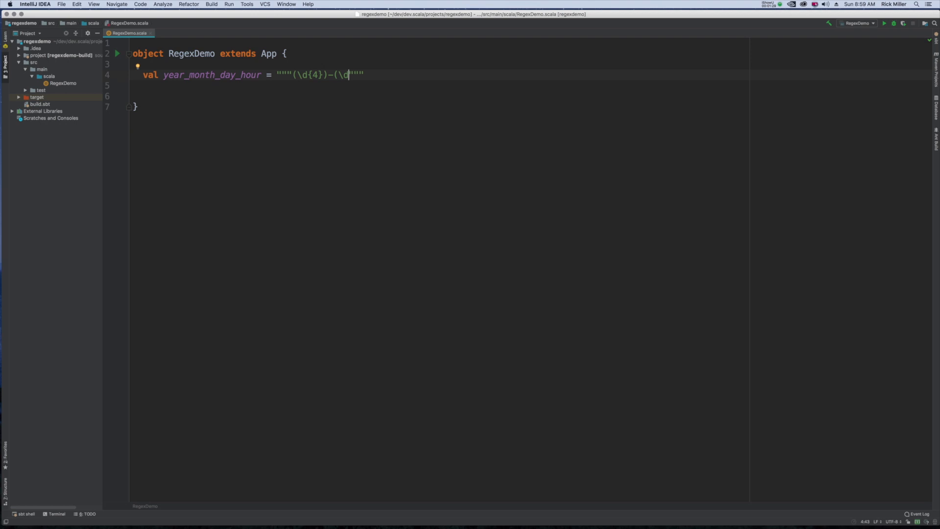
type("{2})")
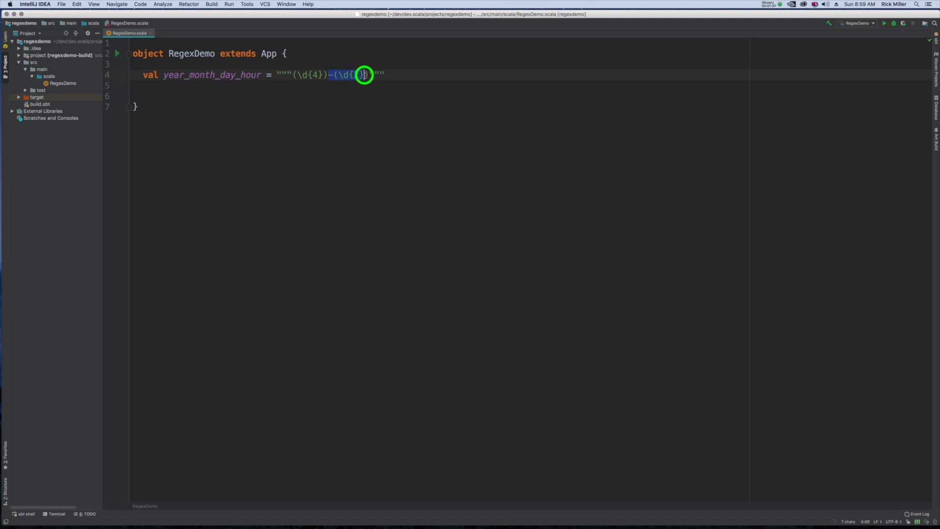
type("2}")
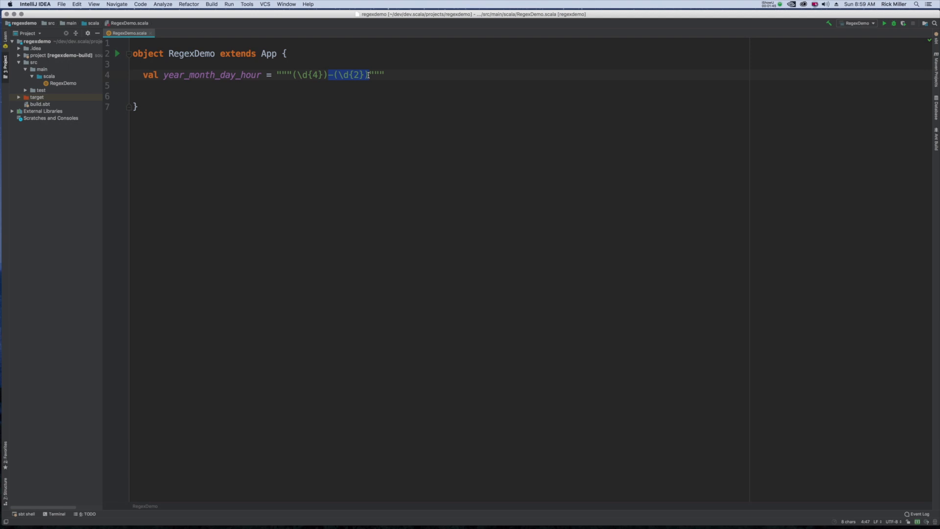
type("-(\\d{2})")
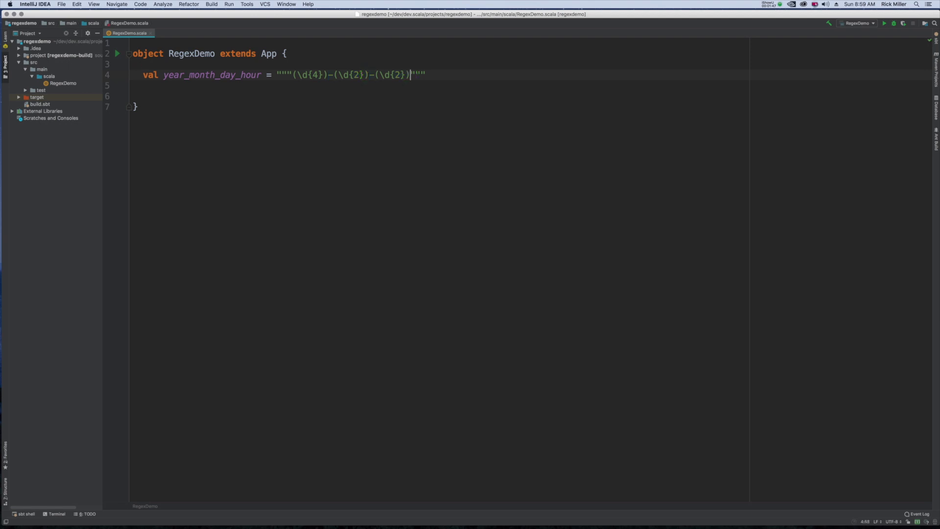
type("-(\\d{2})")
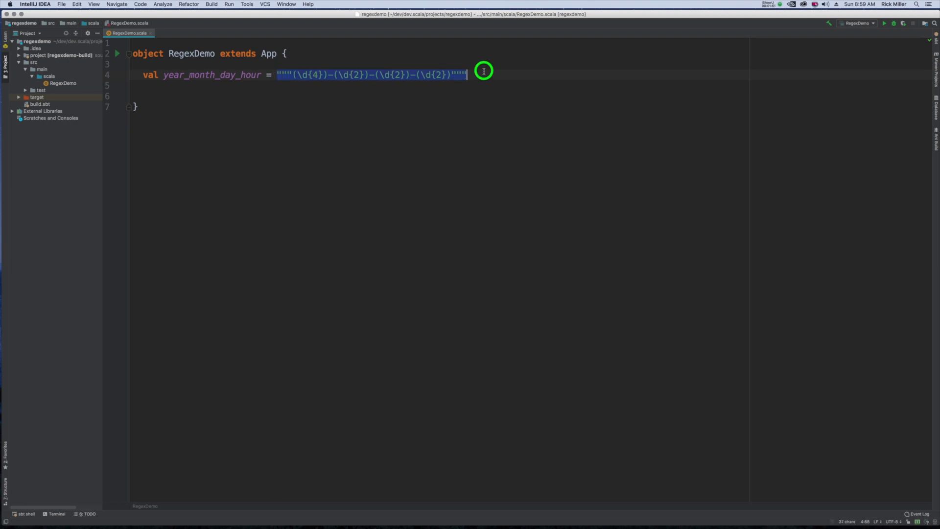
left_click(469, 74)
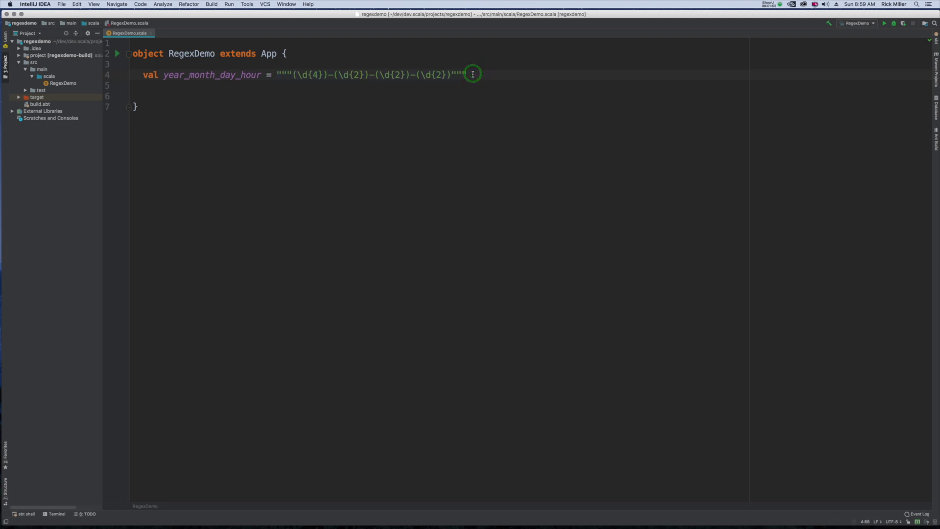
Append .r to the pattern string and add blank lines below it.
type(".r")
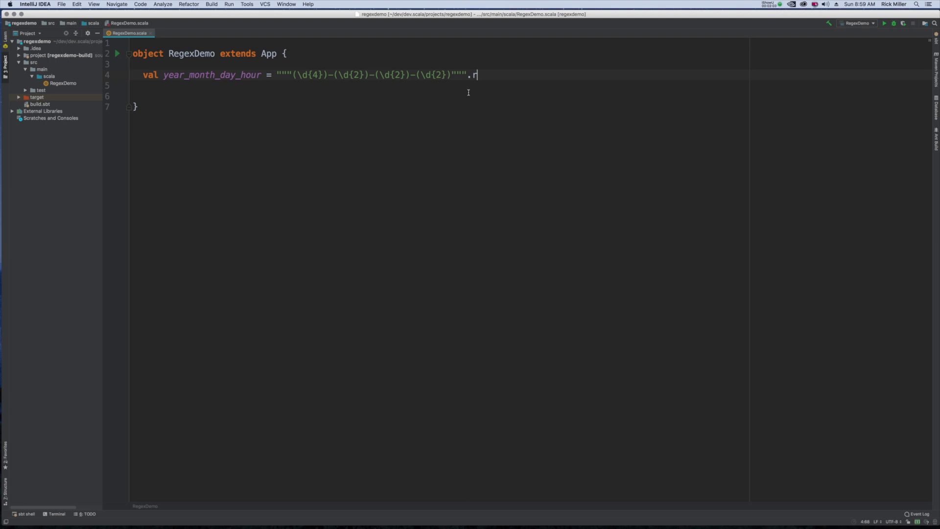
type("r")
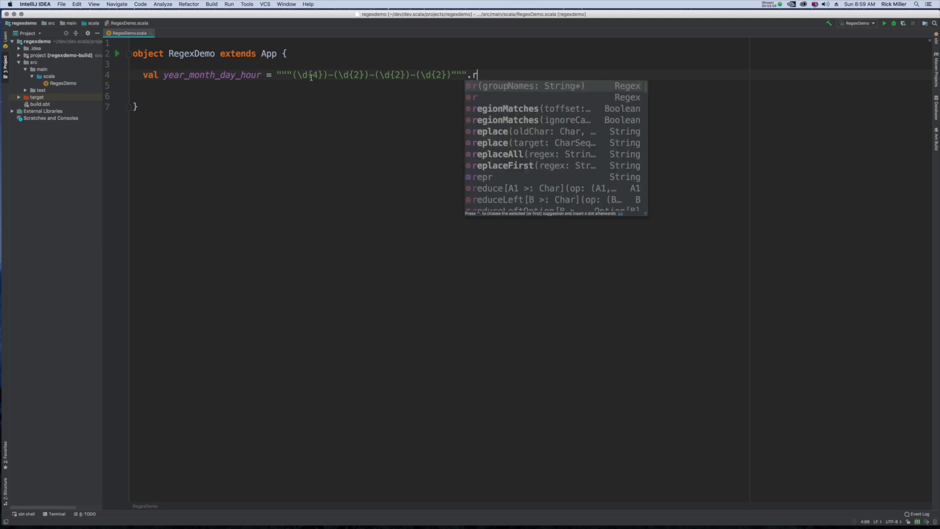
mouse_move(489, 71)
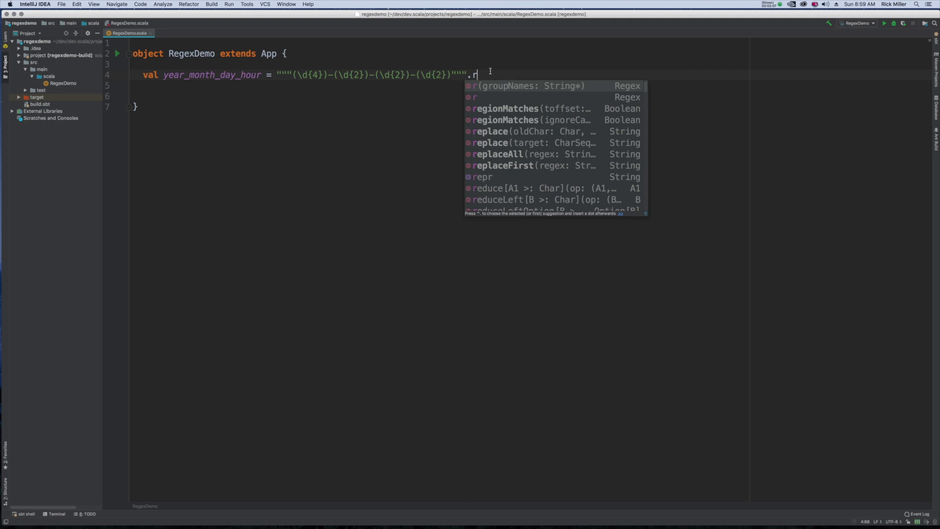
key("Escape")
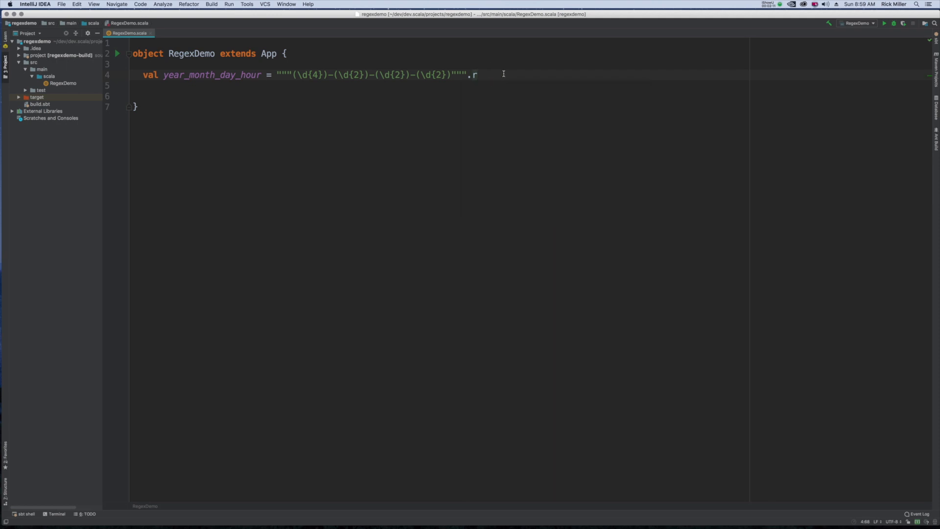
key("enter")
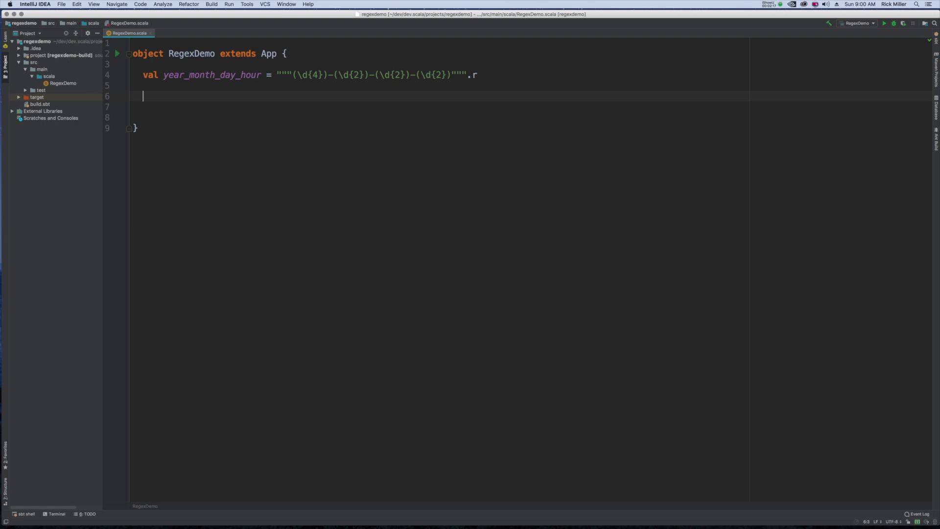
Start declaring val fileName = "Findings-" + UUID. with the expression unfinished.
type("val fio")
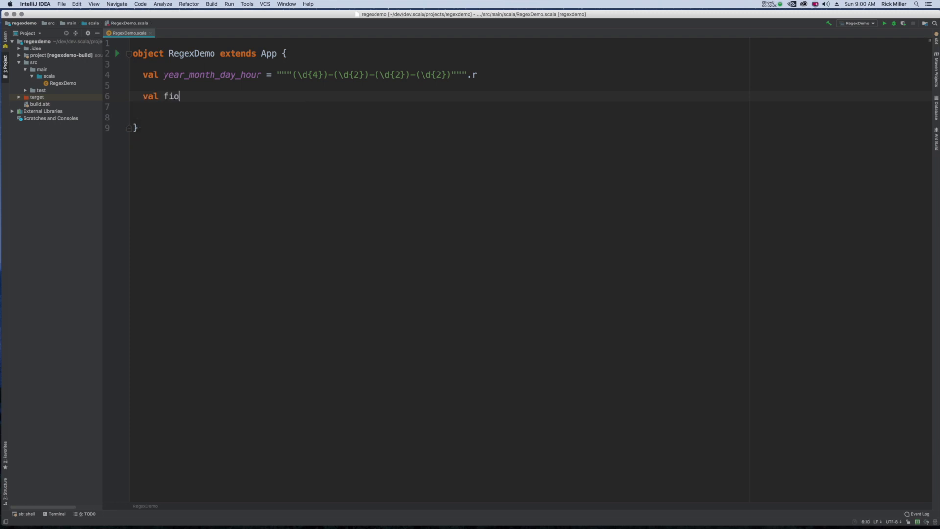
type("leN")
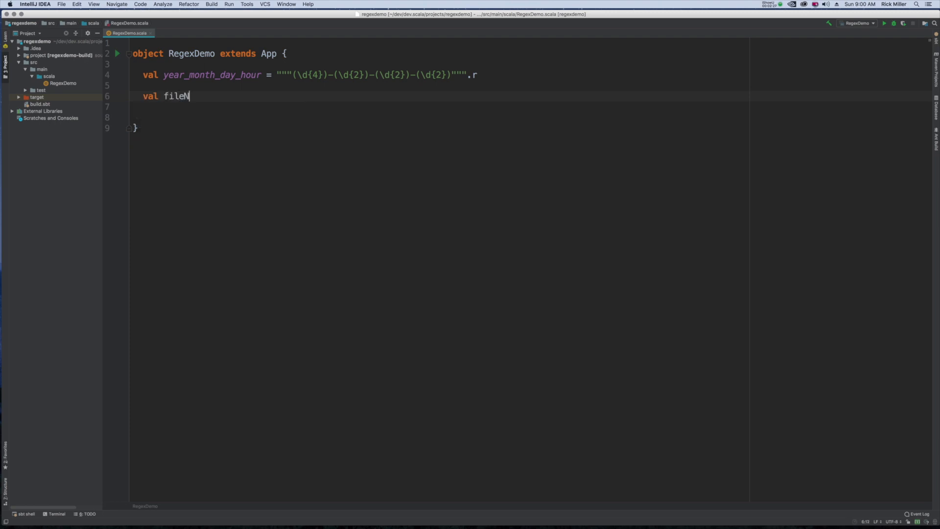
type("ame")
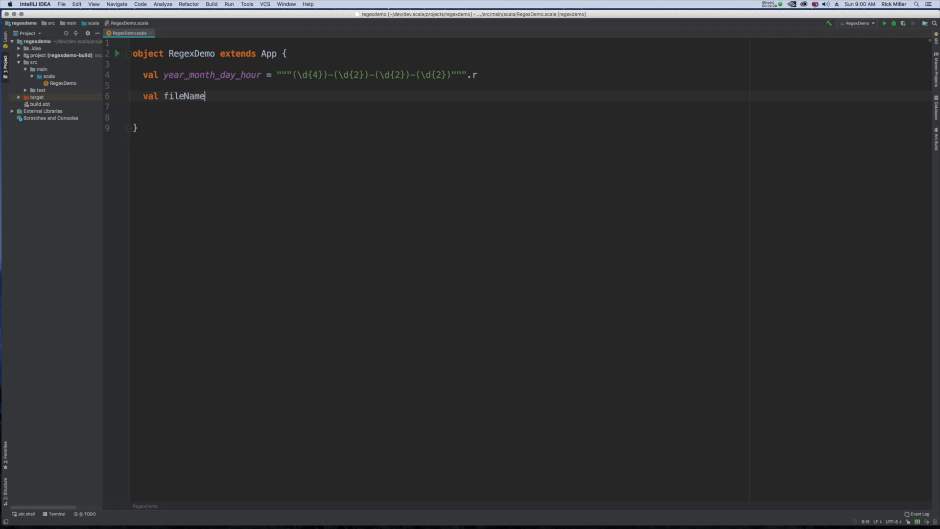
type("= \"\"")
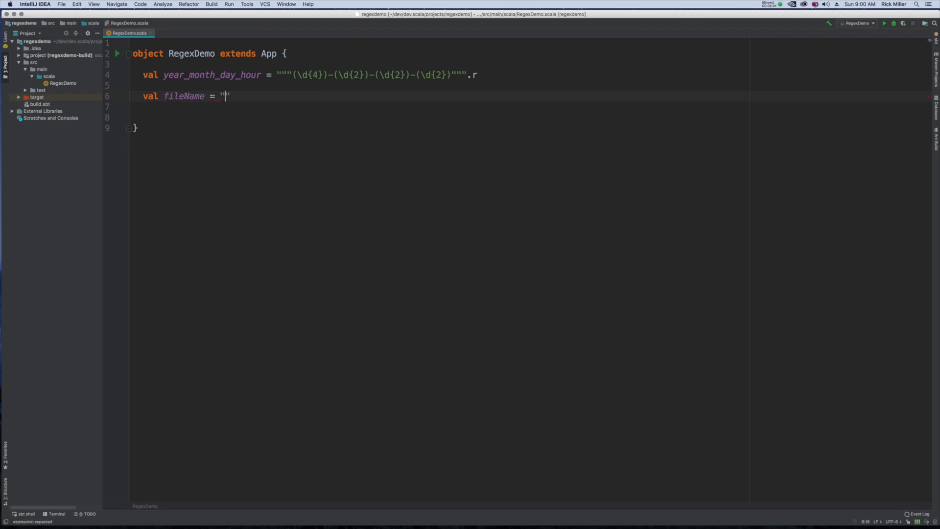
type("Findings")
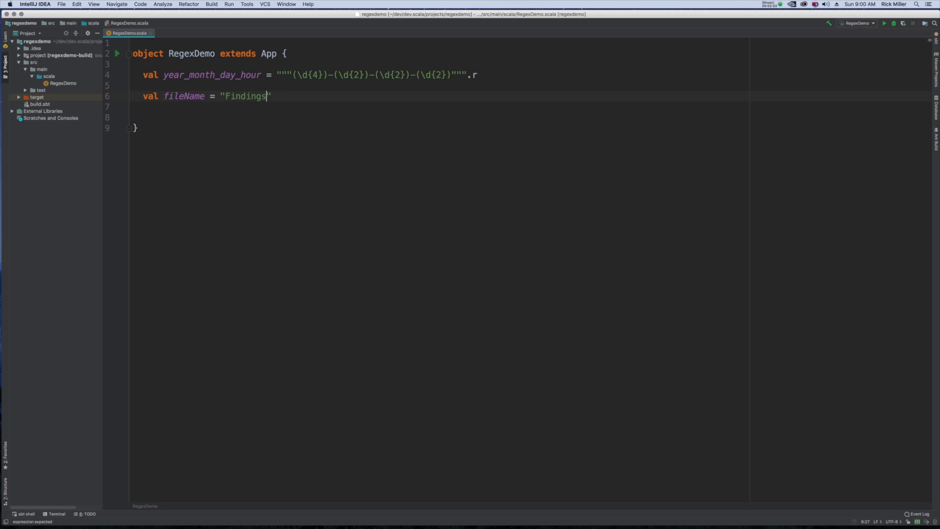
type("-")
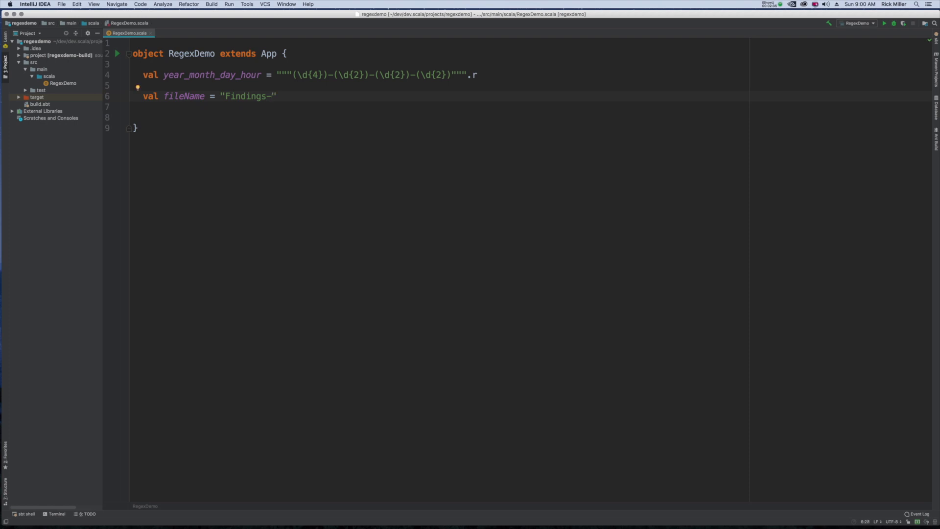
type("+")
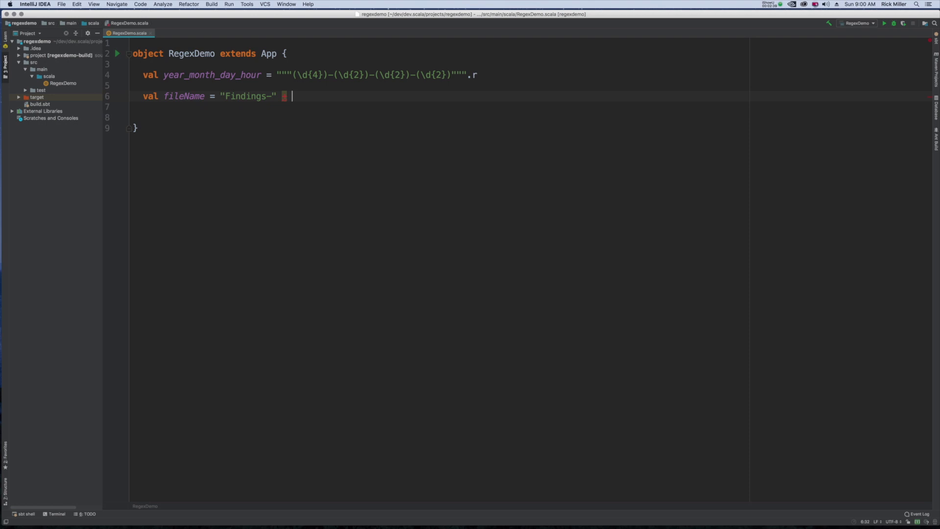
type("UUID")
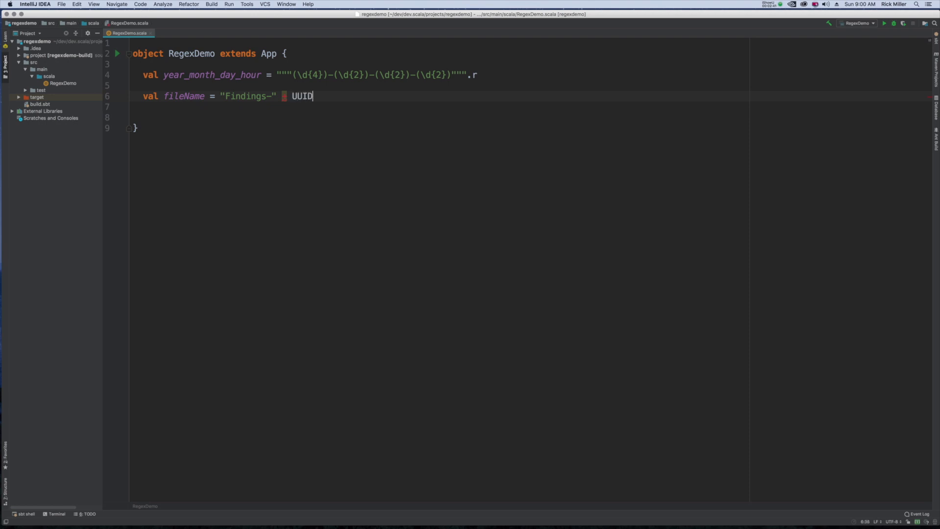
type(".")
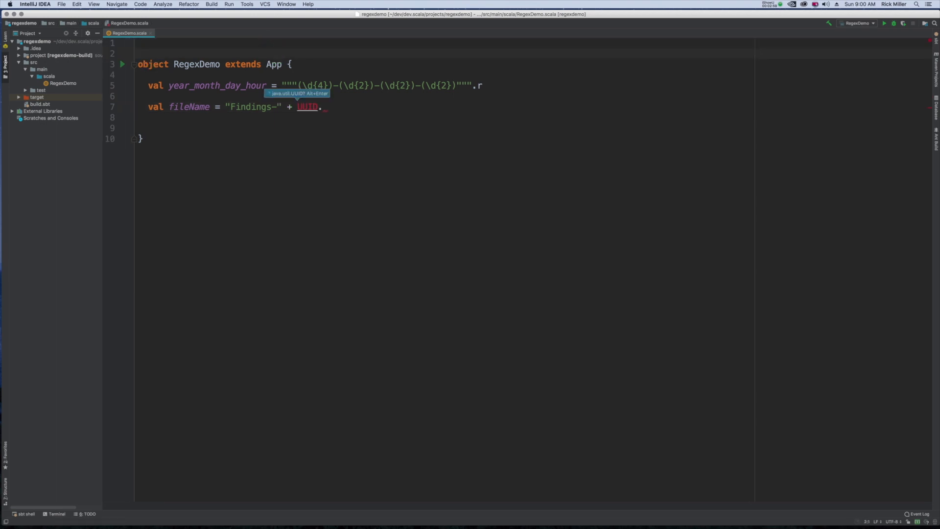
Add `import java.util.UUID` on the first line of the file.
type("import java.")
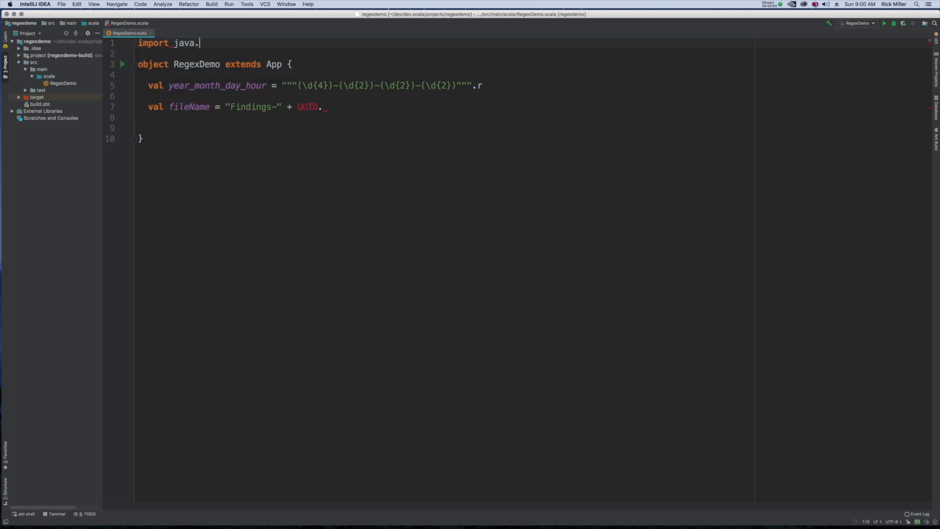
type("u")
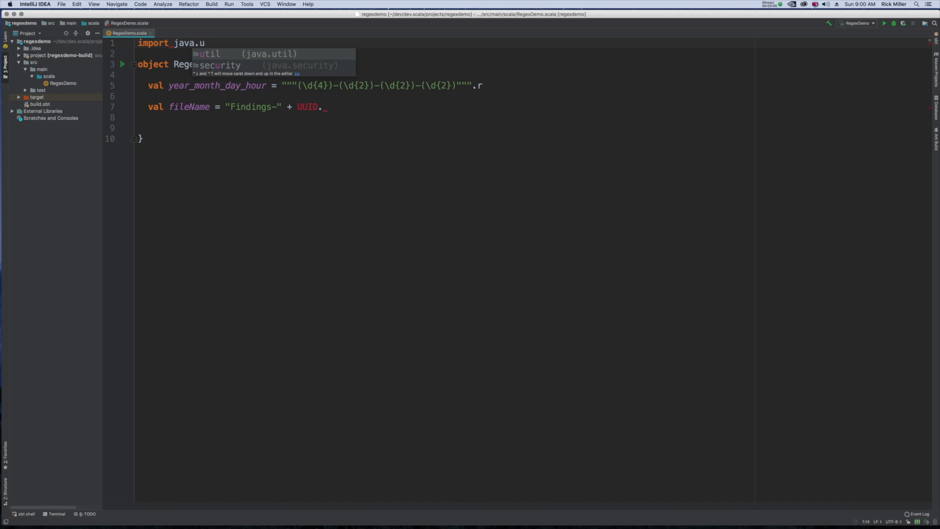
type("til")
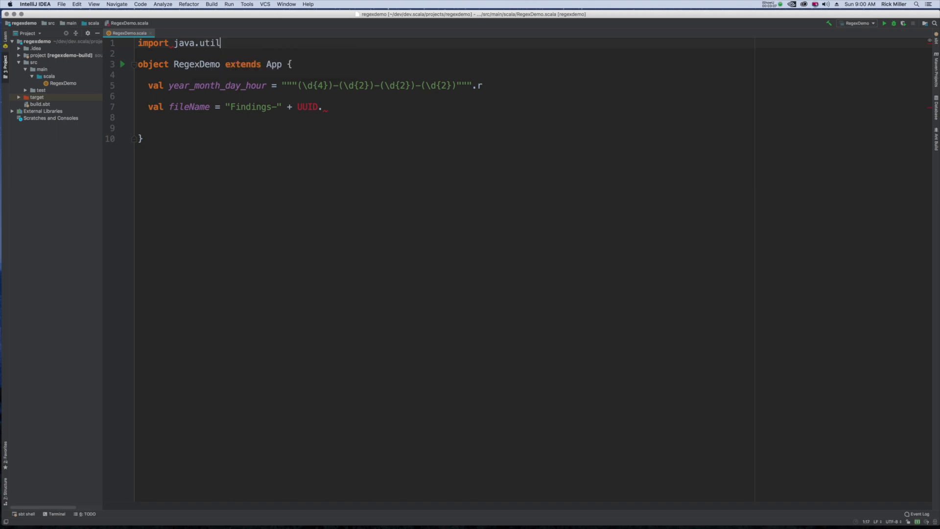
type(".u")
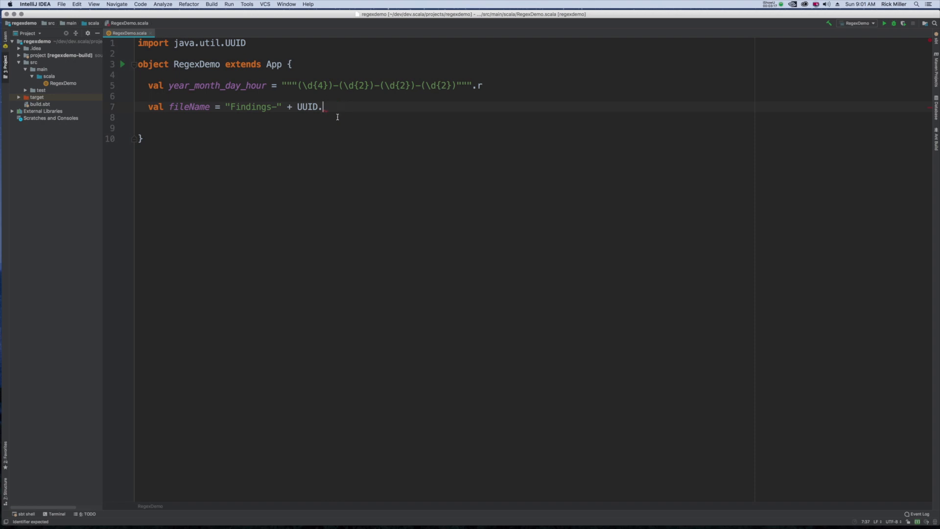
Complete fileName with .randomUUID() + "-2018-09-09-09.gz", replacing the stray dot.
key("backspace")
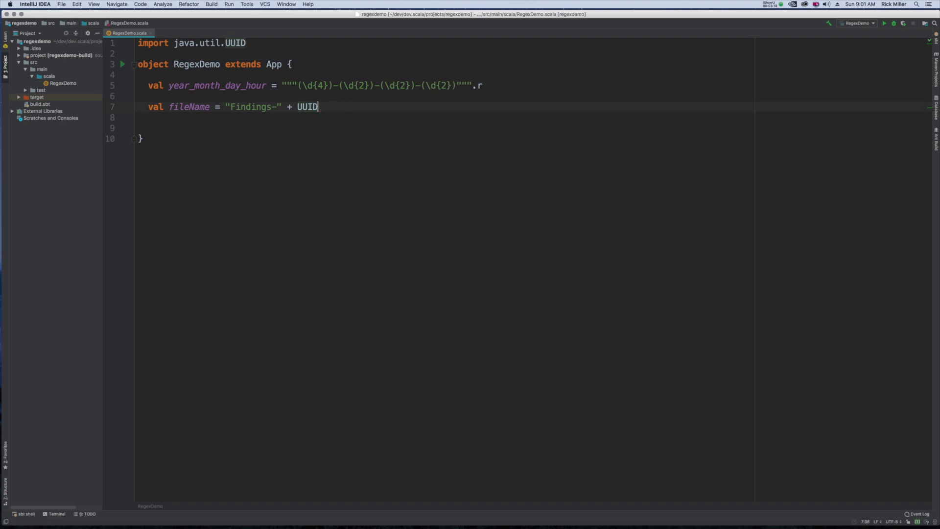
type(".randomUUID()")
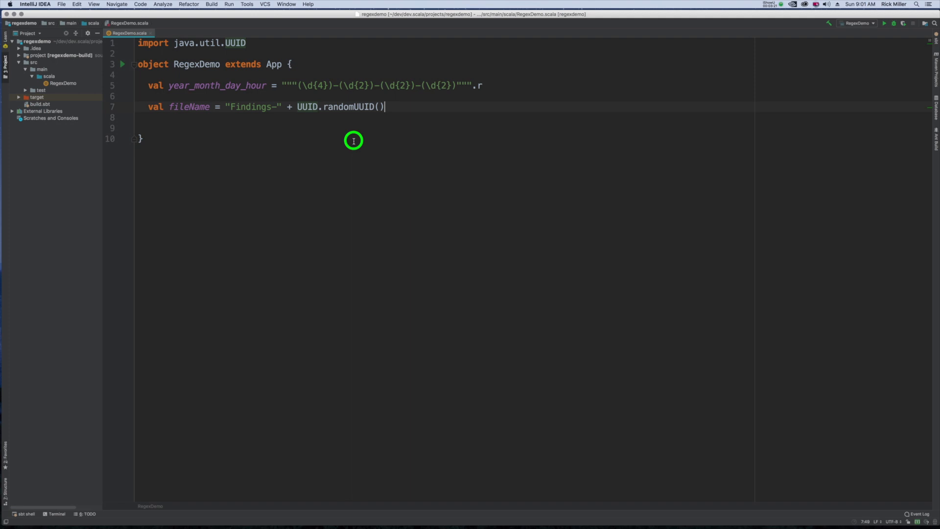
type("+")
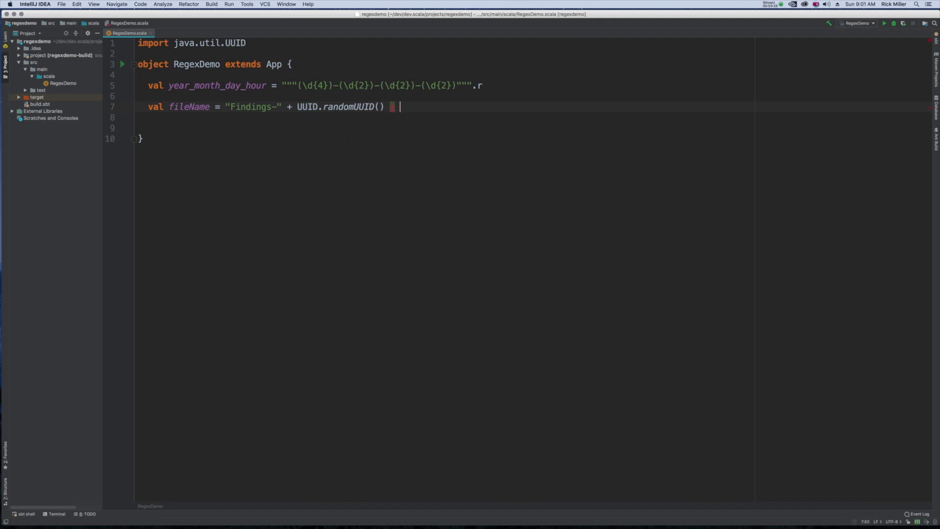
type("+ \"-\"")
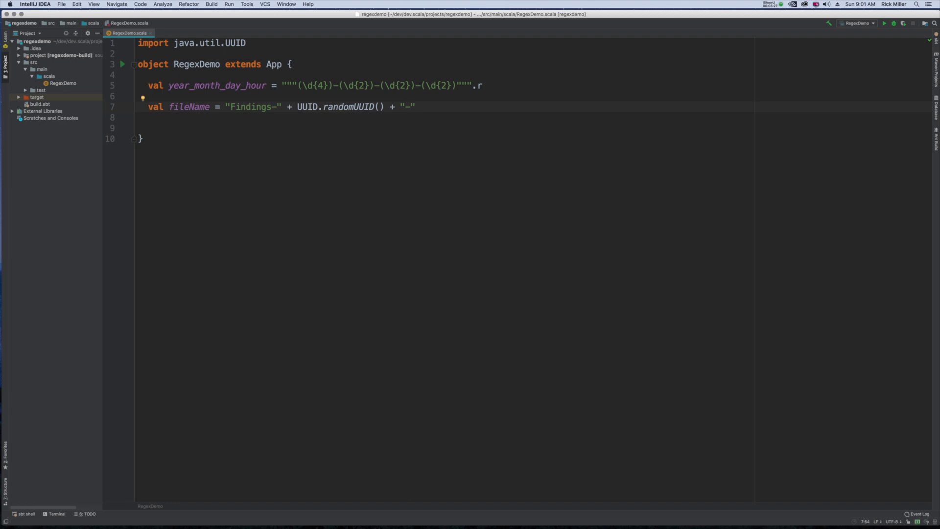
type("2018")
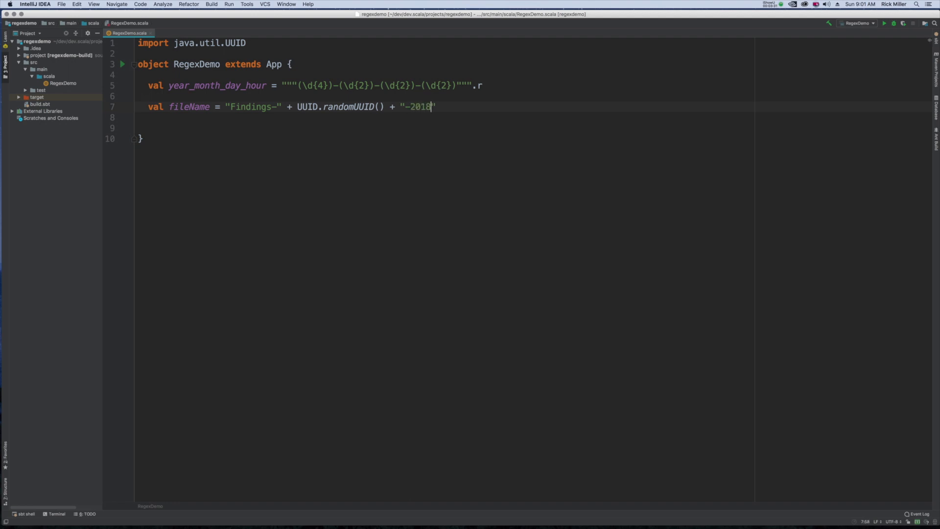
type("-")
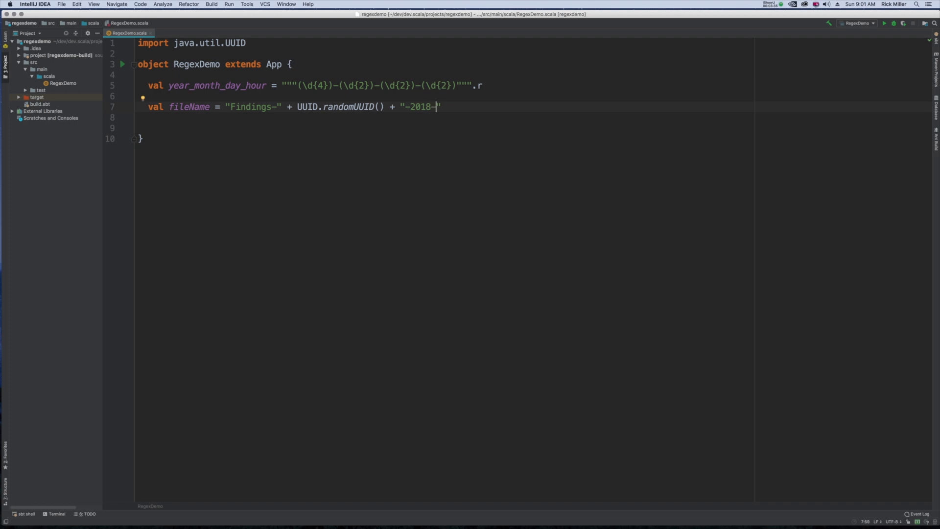
type("09-0")
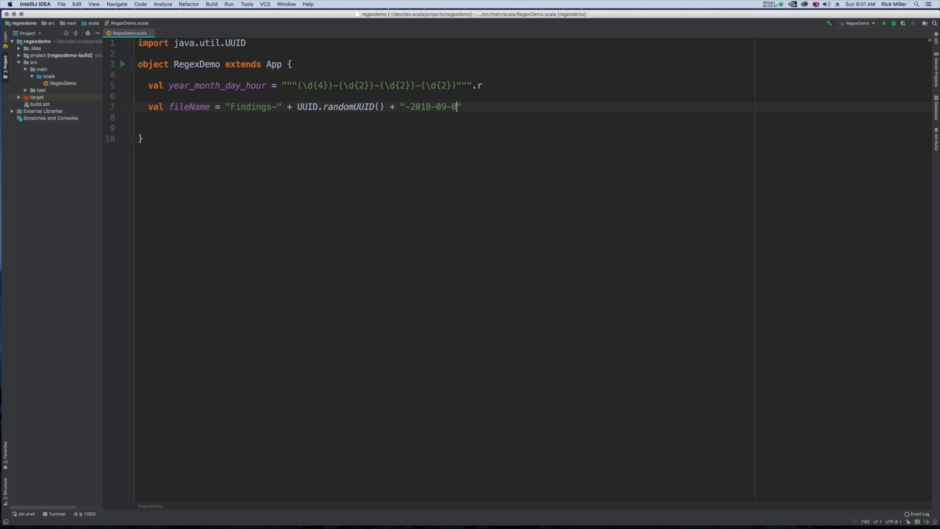
type("9-")
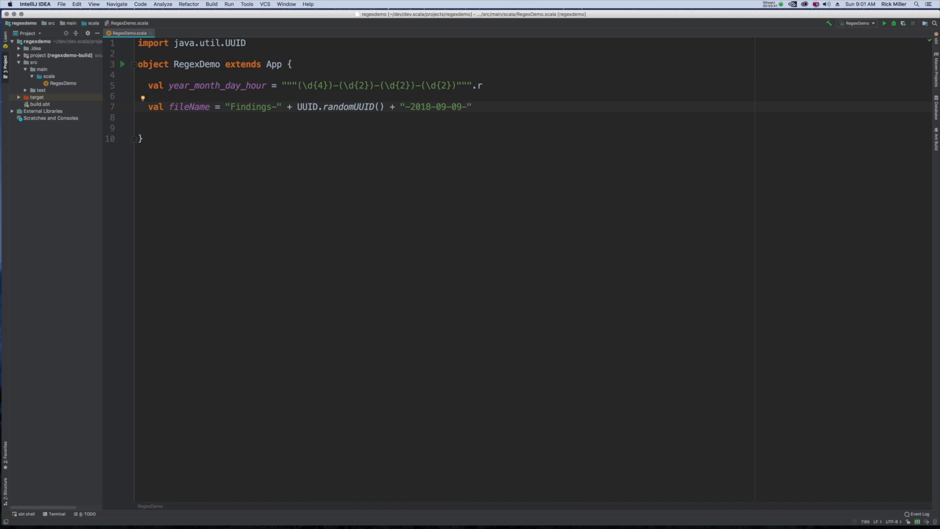
type("09")
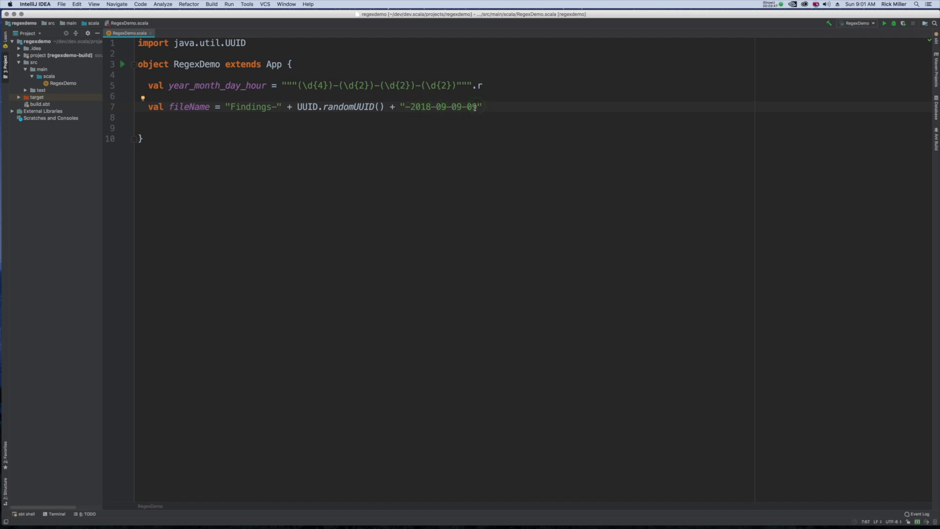
type(".gz")
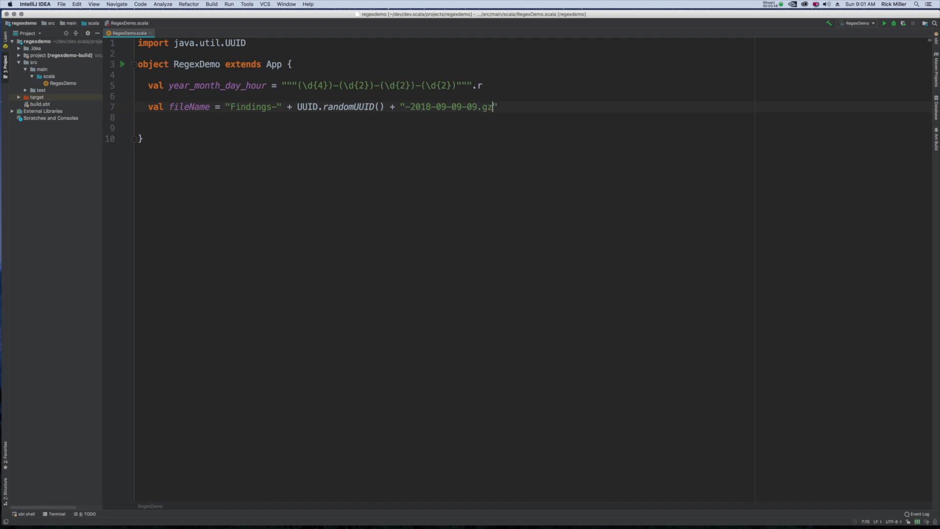
left_click(532, 102)
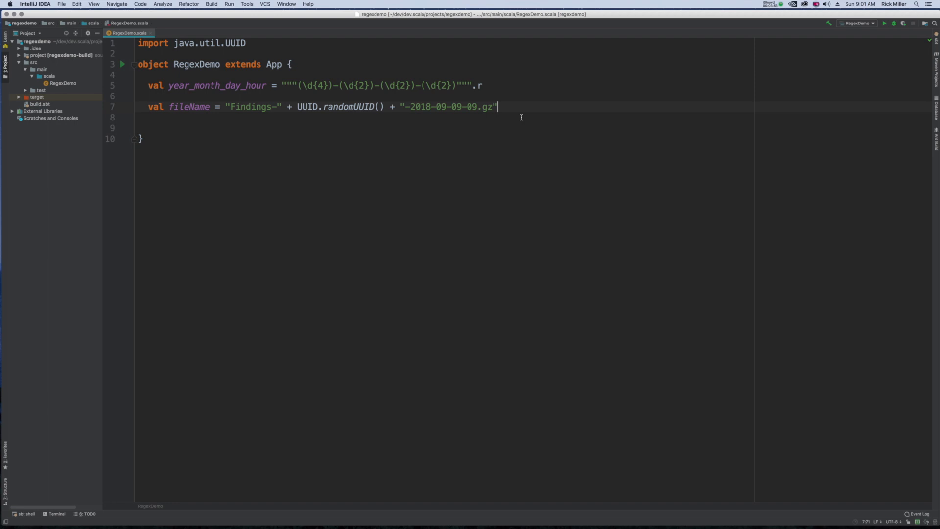
mouse_move(513, 131)
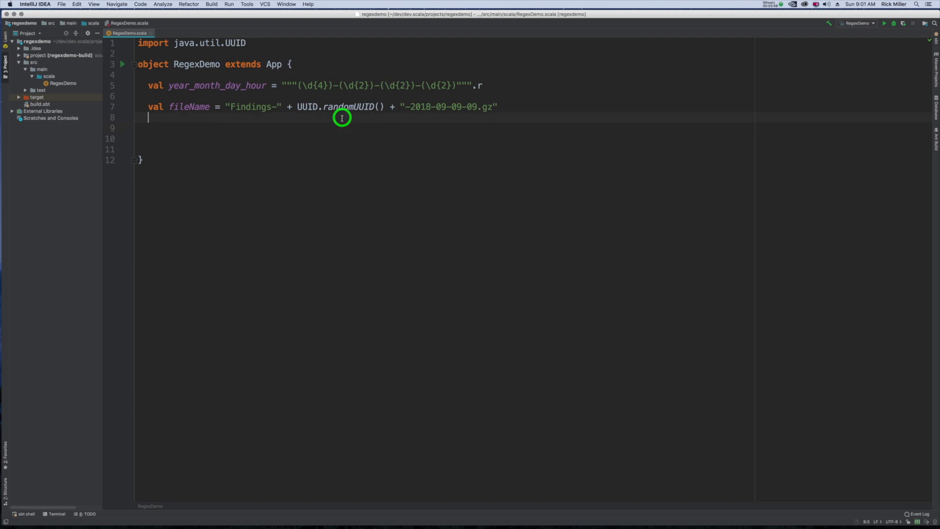
Add println("FileName: " + fileName) below the fileName value.
type("p")
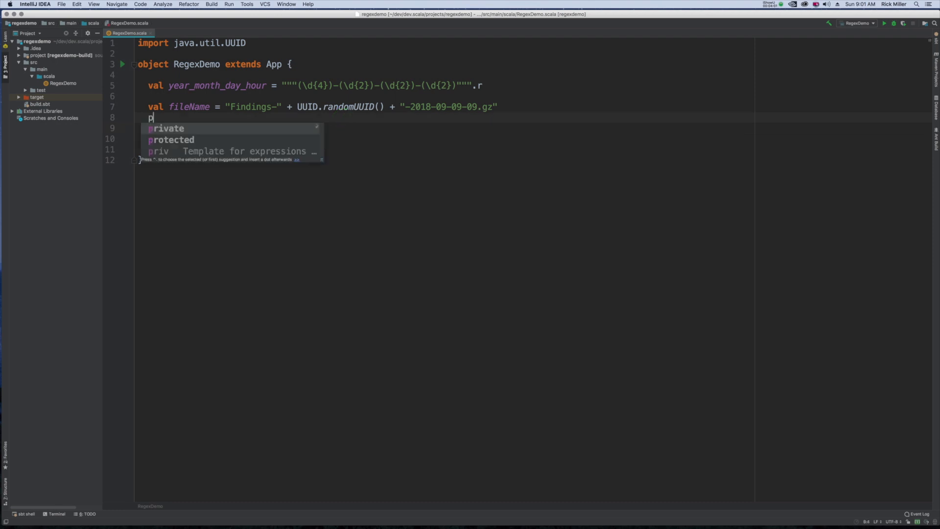
type("rintln(\"FileName: \"")
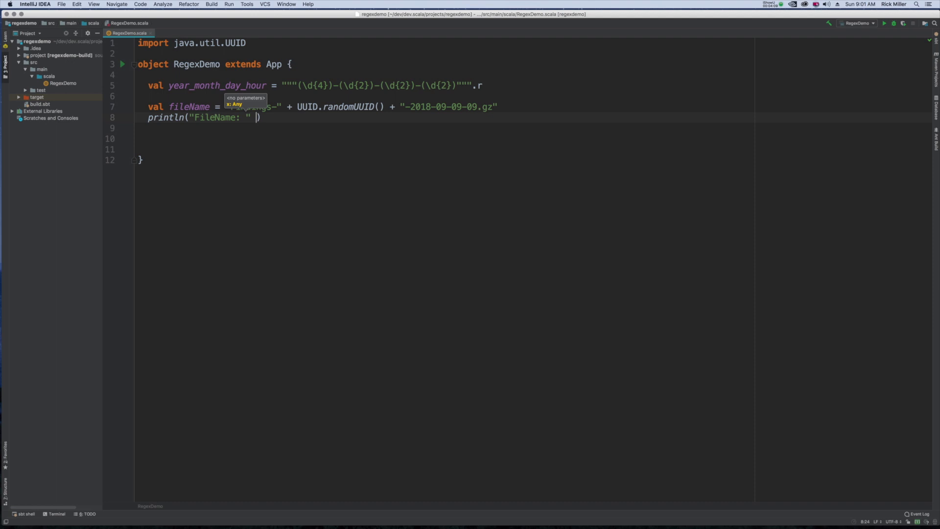
type("file")
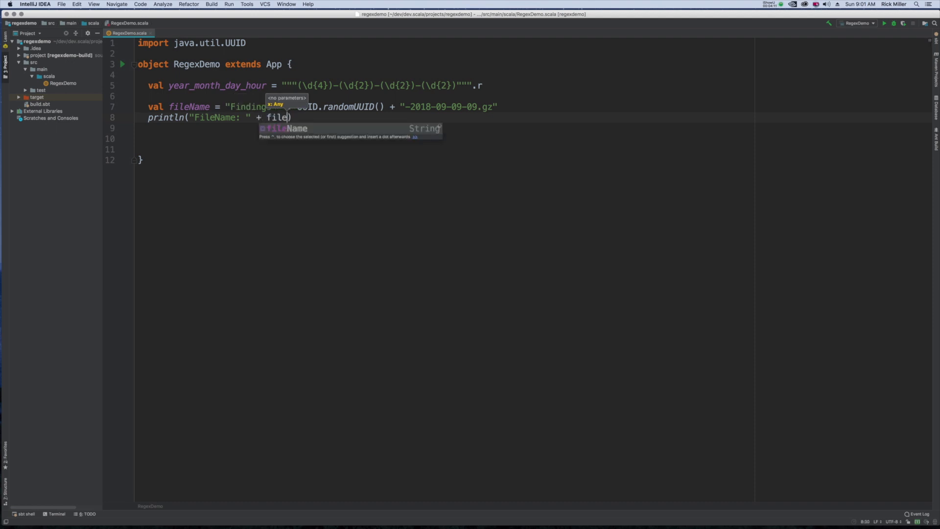
key("Tab")
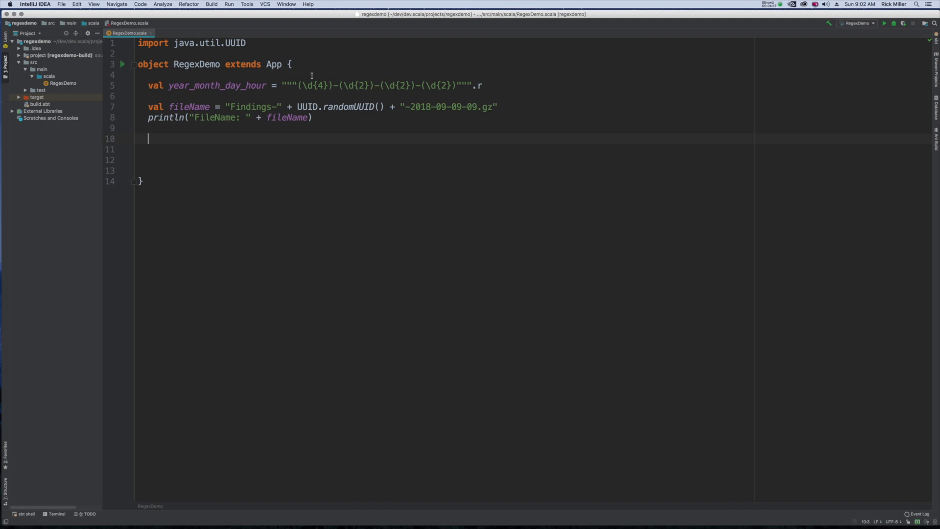
double_click(217, 85)
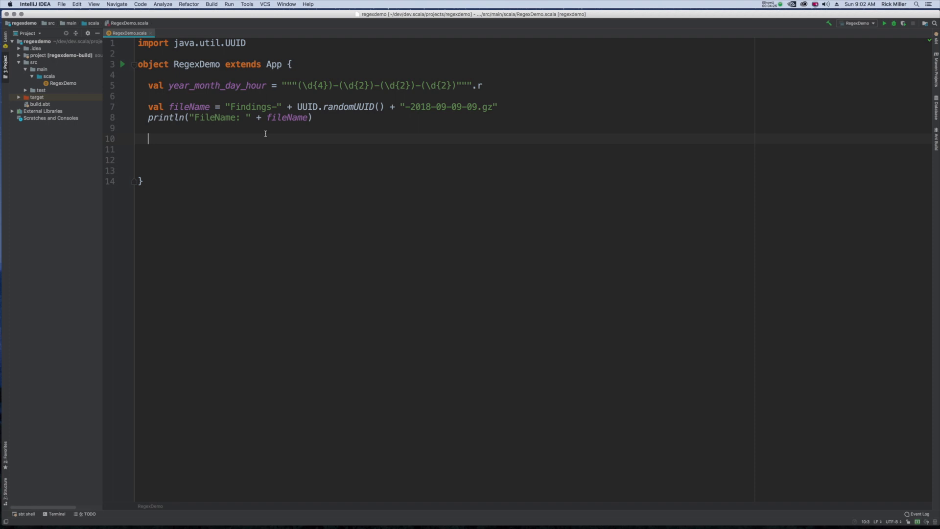
Declare val extractedDate = year_month_day_hour.findFirstIn(fileName).get.
type("val")
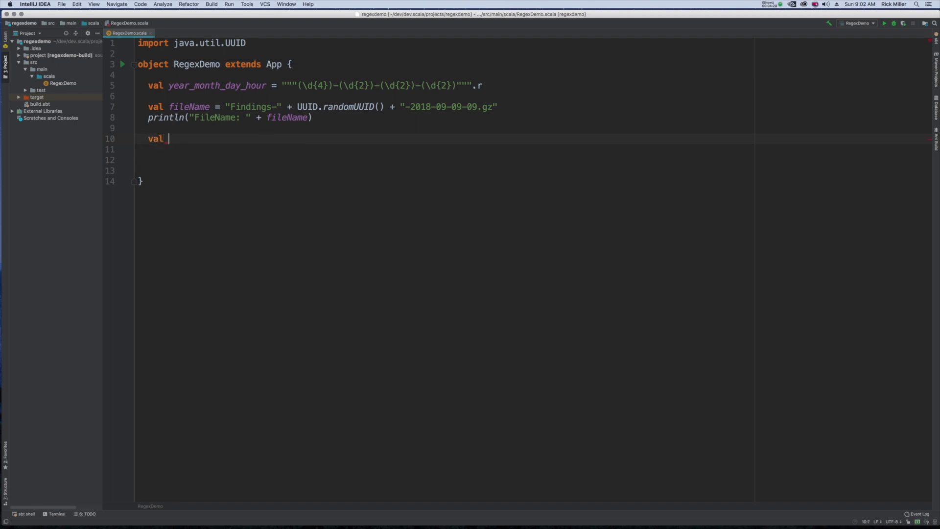
type("E")
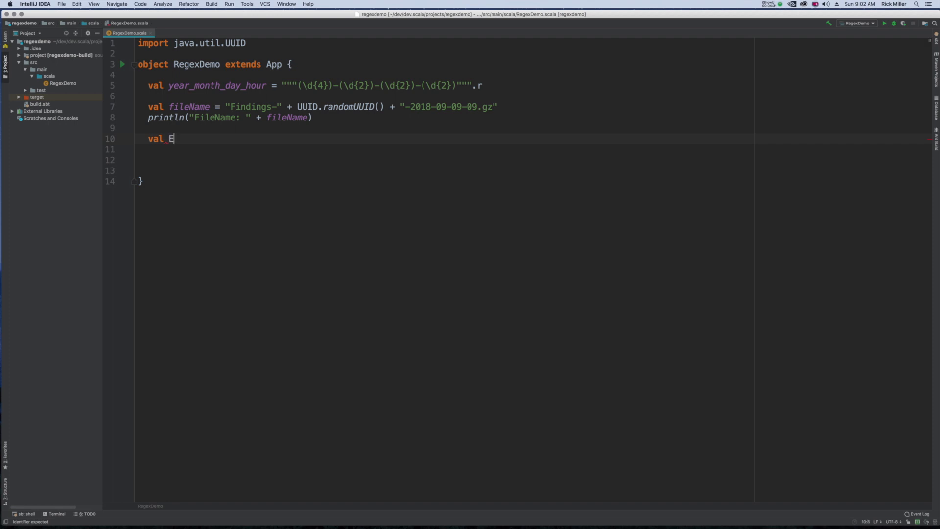
type("xtractedDa")
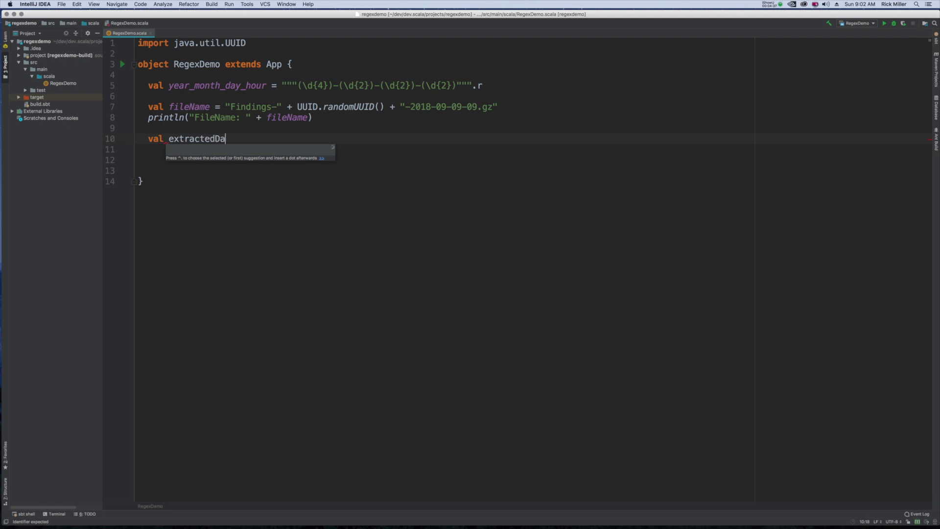
type("te")
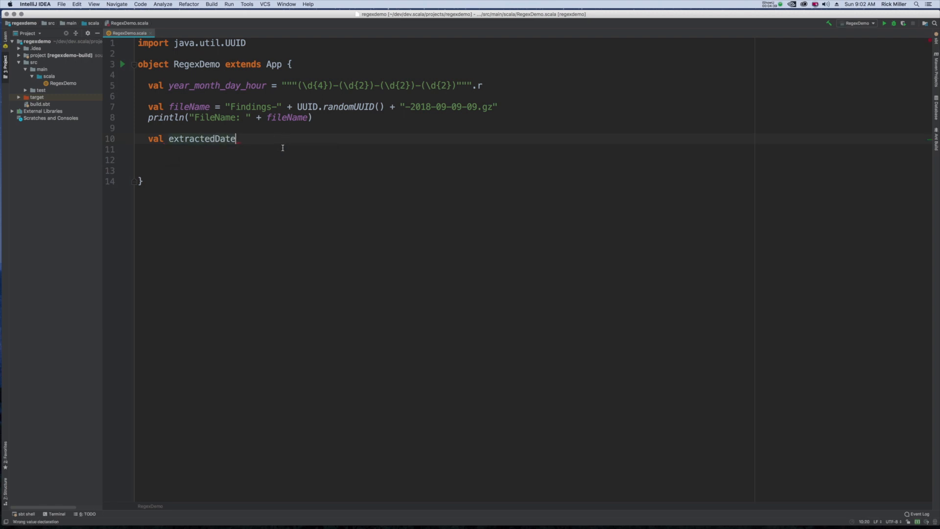
type("=")
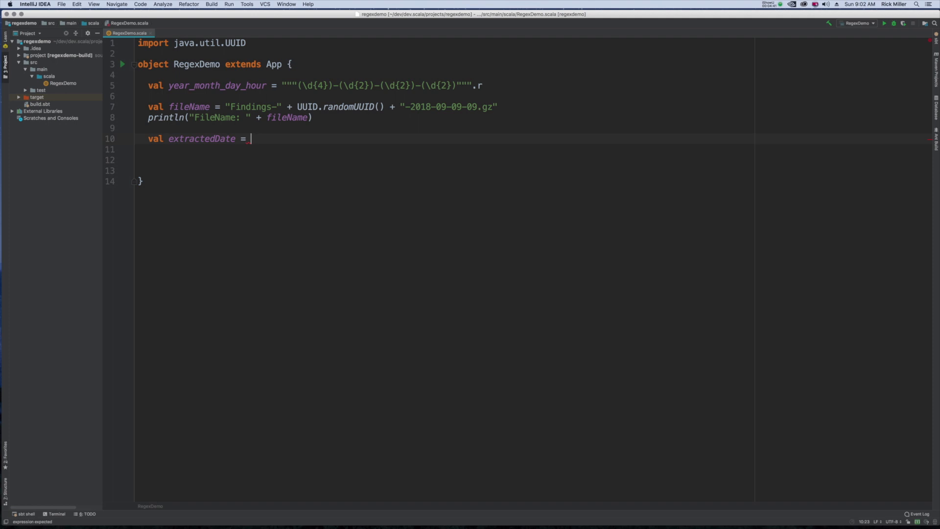
type("year_month_day_hour.findFirstIn(")
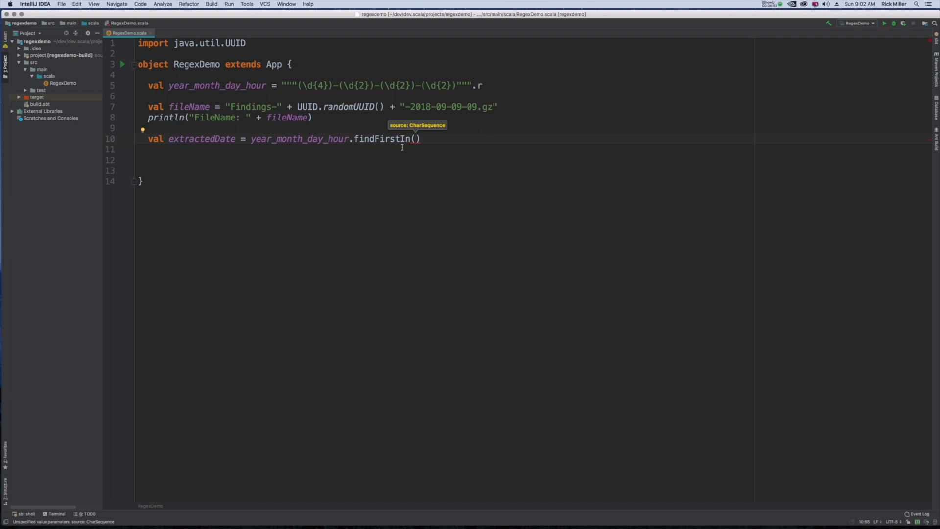
type("filenam")
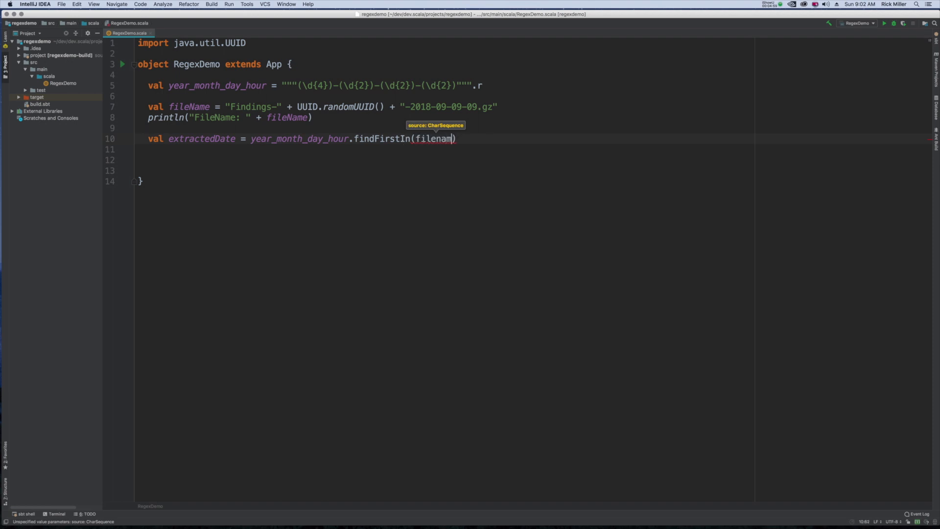
type("e")
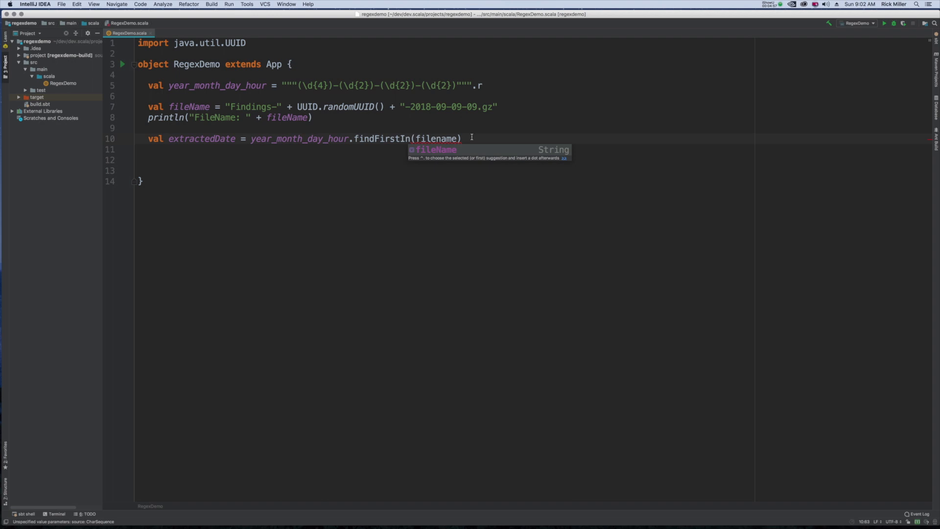
type(".")
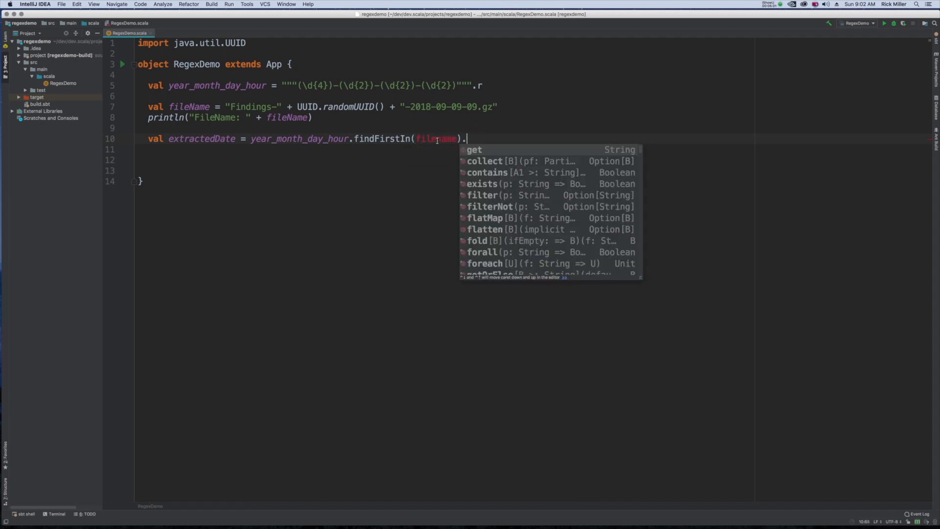
key("Escape")
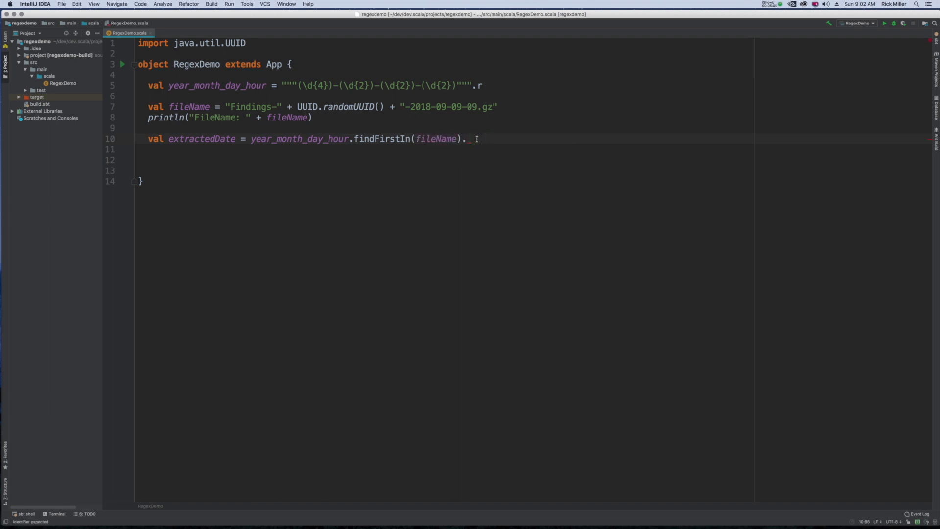
type("get")
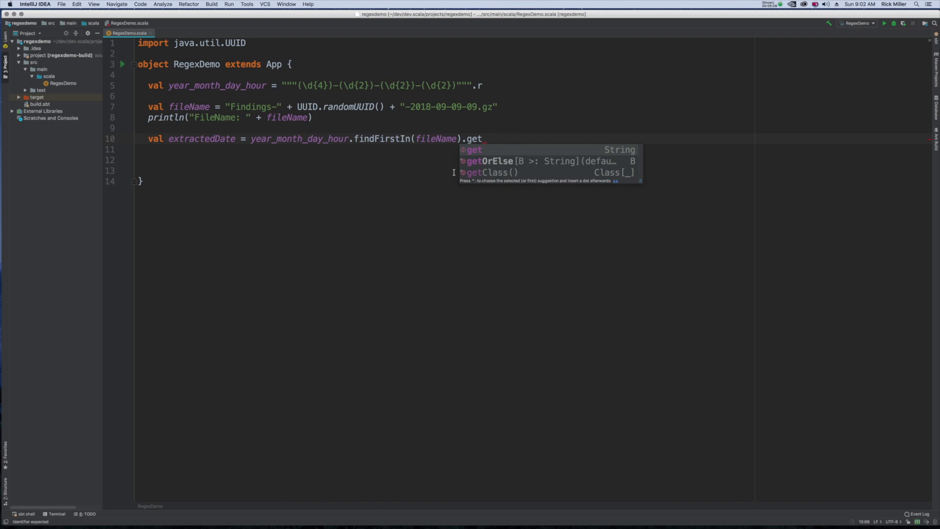
key("Escape")
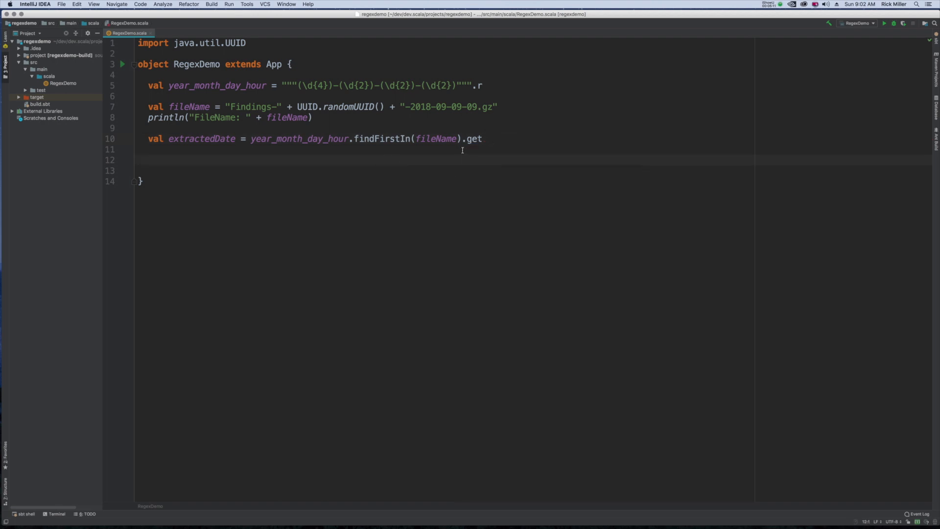
Add println("Extracted Date: " + extractedDate) on line 11.
left_click(231, 147)
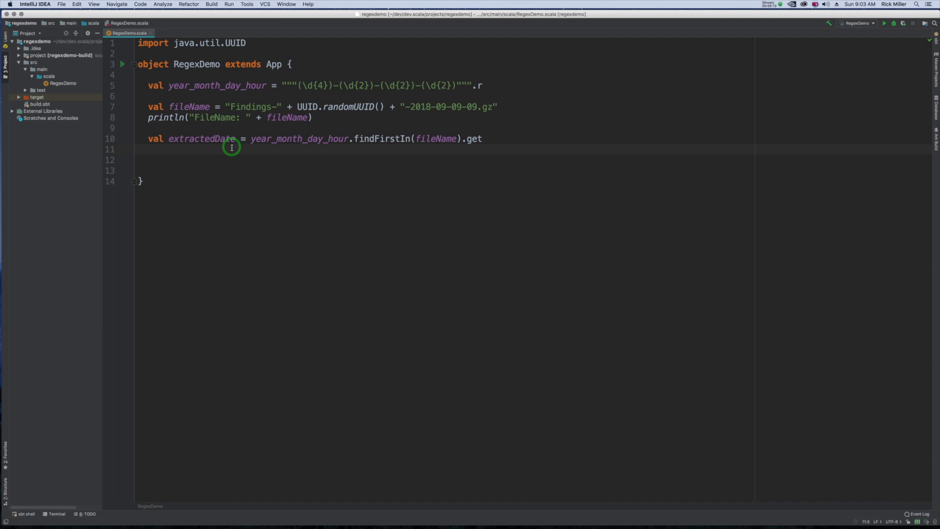
type("printl")
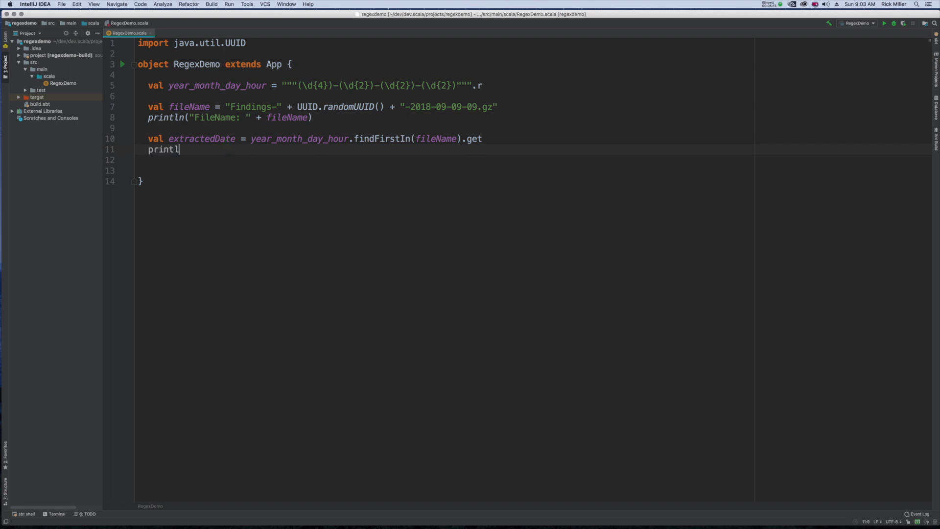
type("n()")
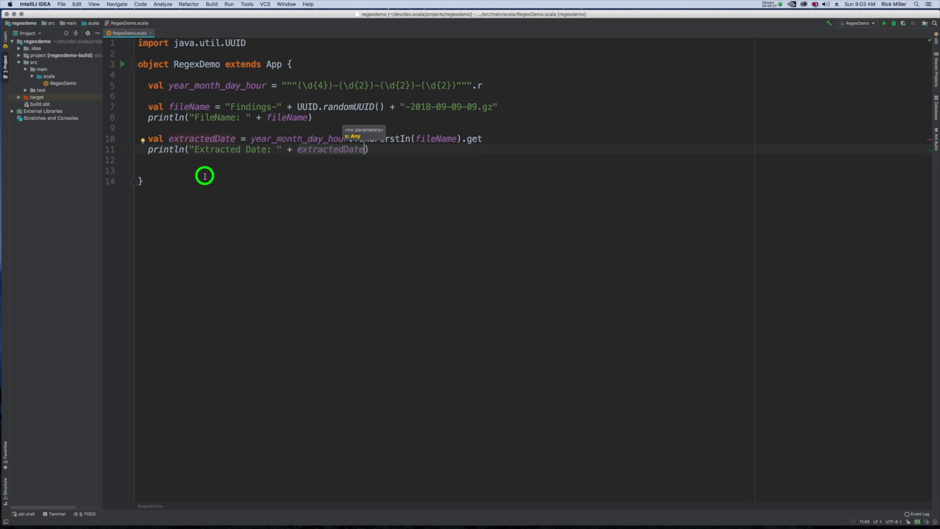
left_click(122, 64)
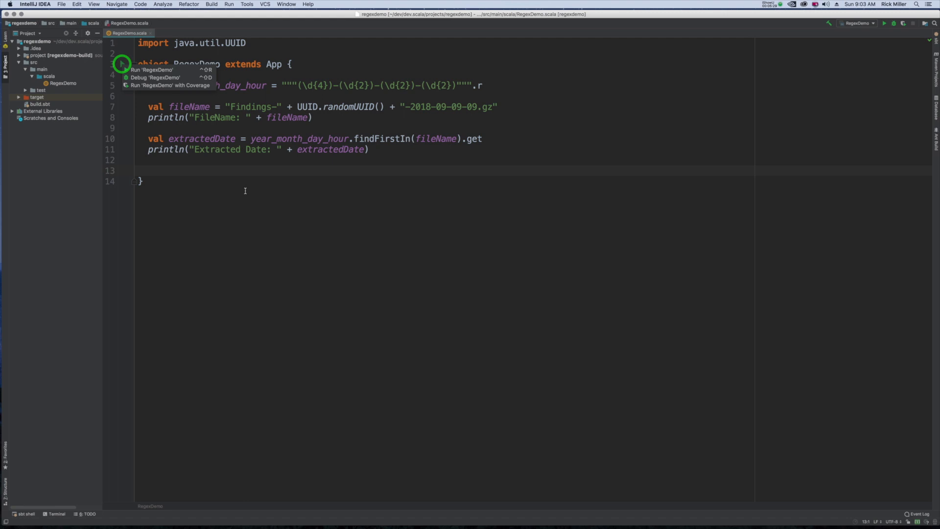
mouse_move(260, 200)
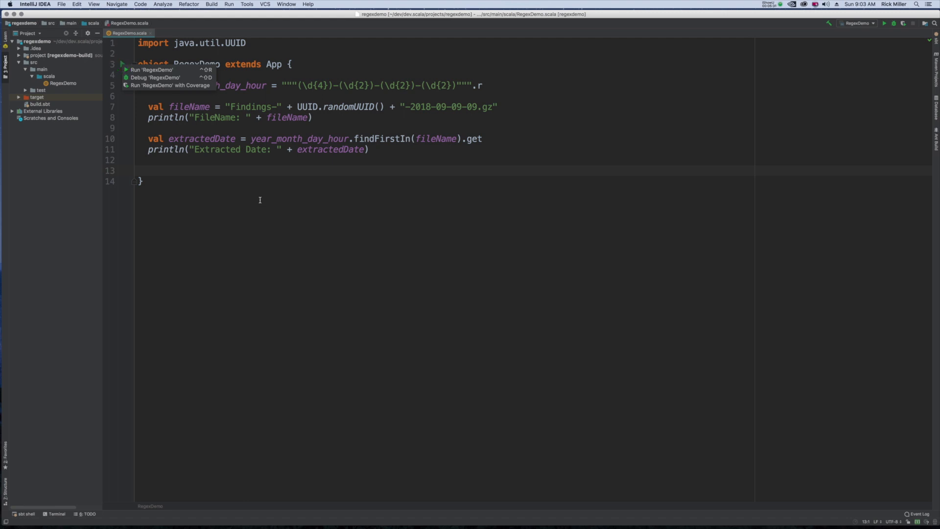
mouse_move(170, 85)
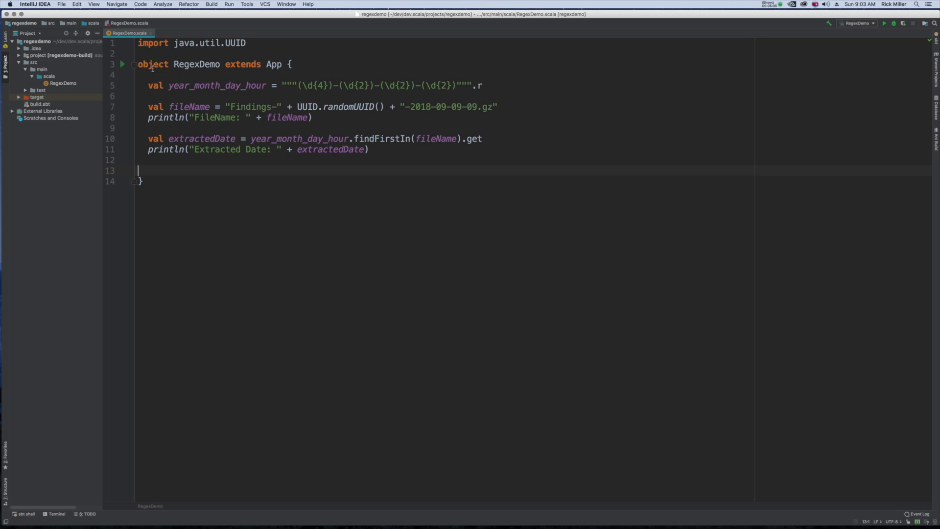
left_click(892, 23)
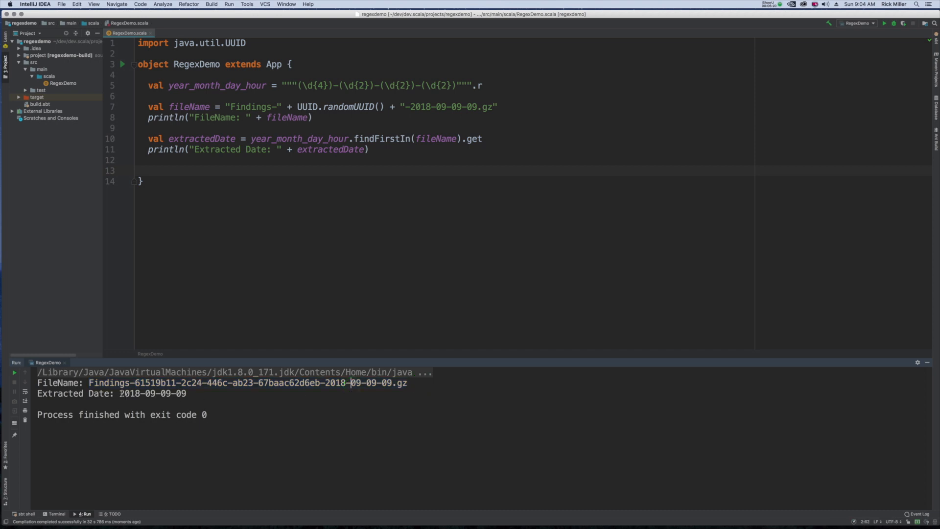
double_click(152, 393)
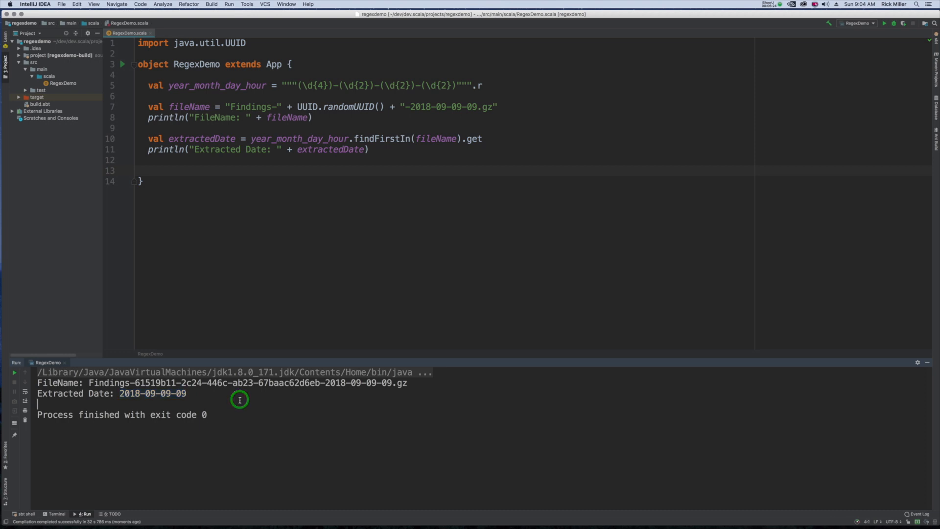
mouse_move(382, 232)
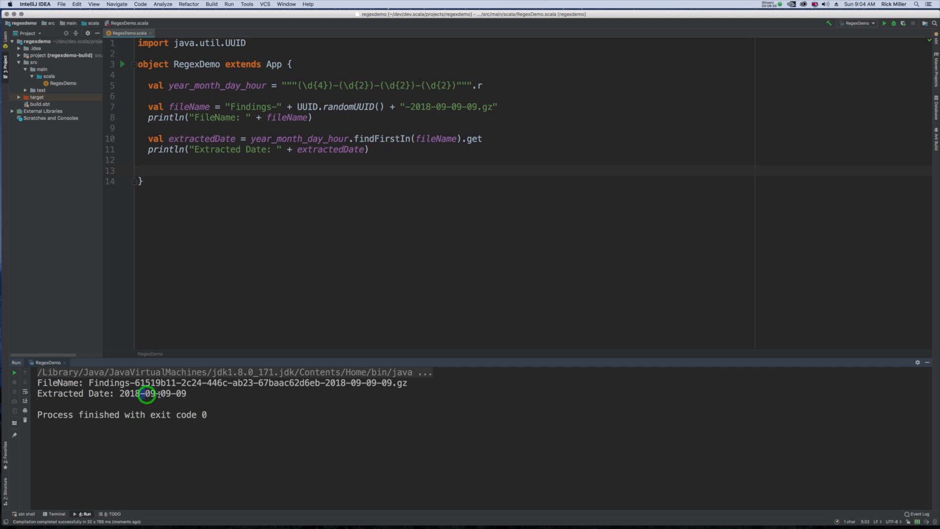
mouse_move(421, 180)
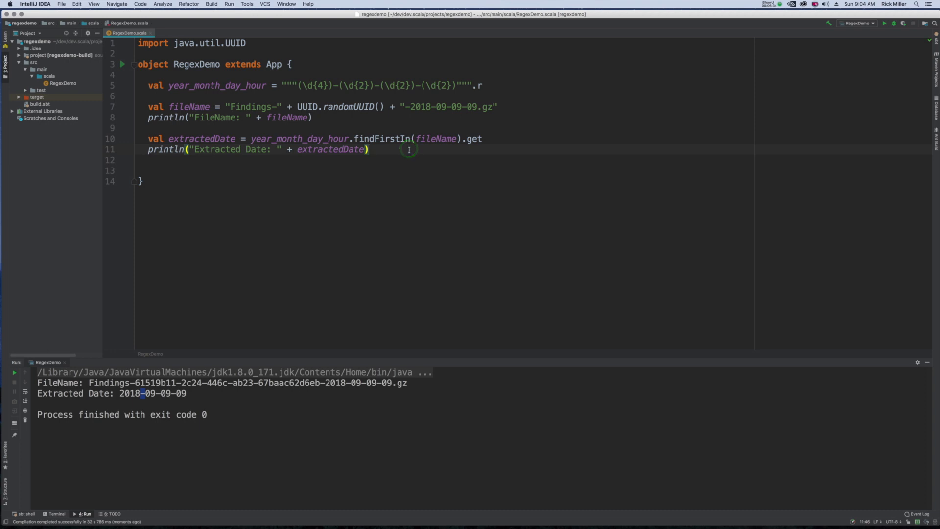
Add val modifiedDate = extractedDate.replace('-', '/') on a new line.
key("enter")
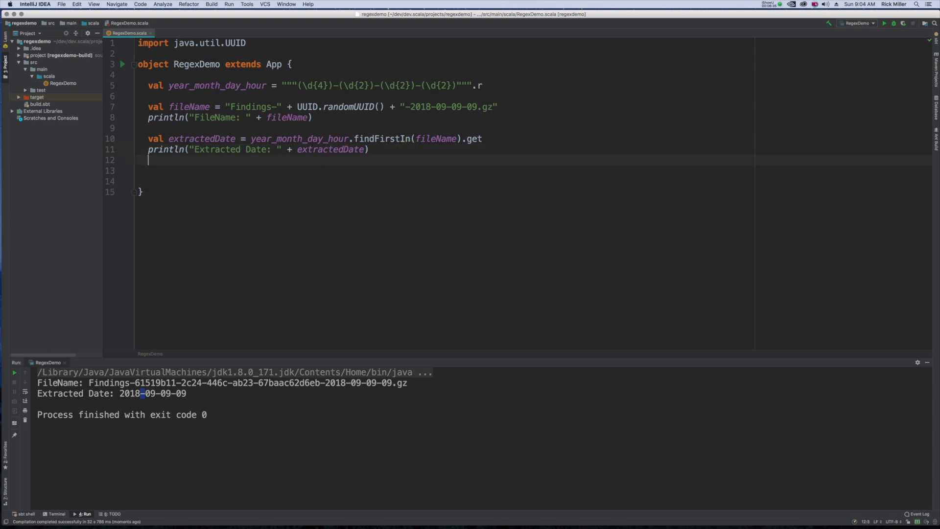
type("p")
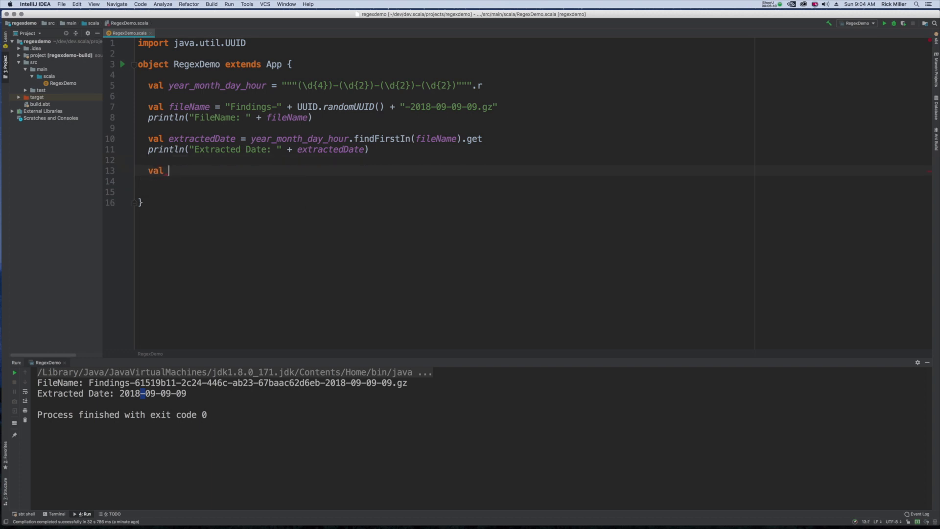
type("modified")
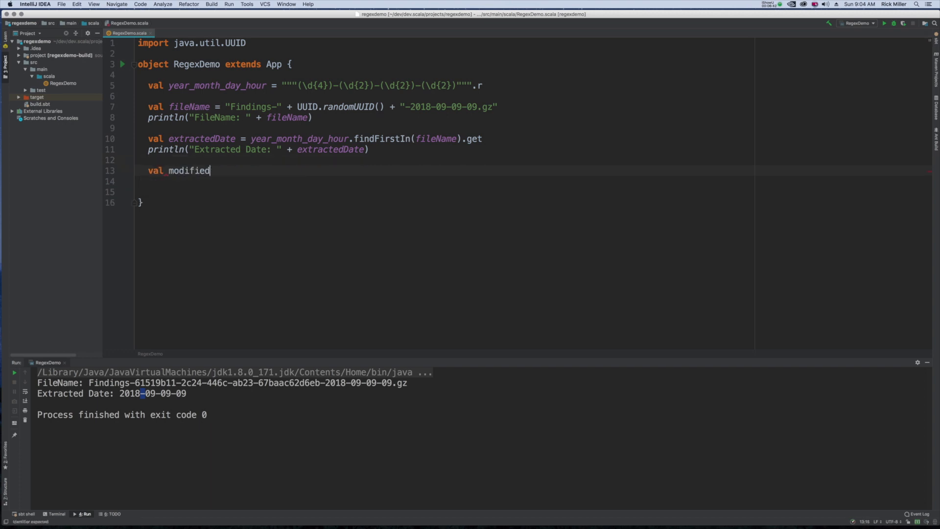
type("Date")
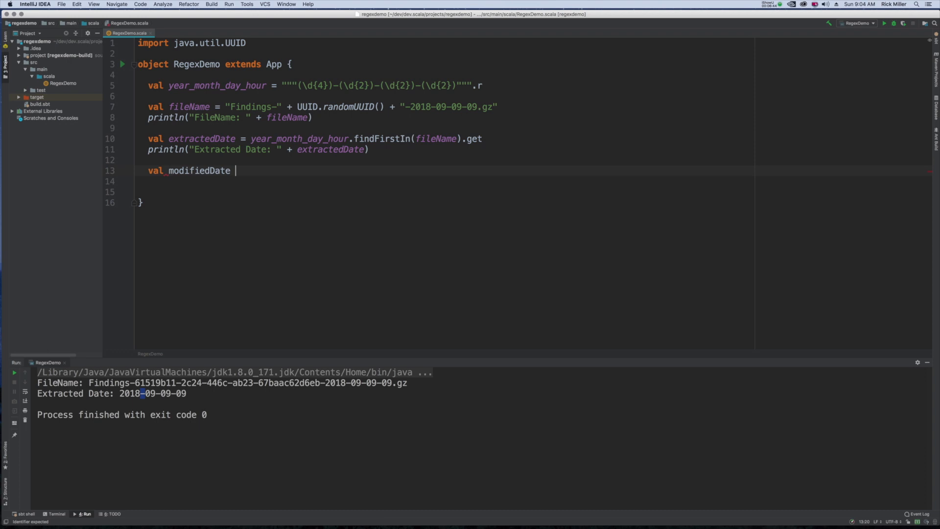
type("=")
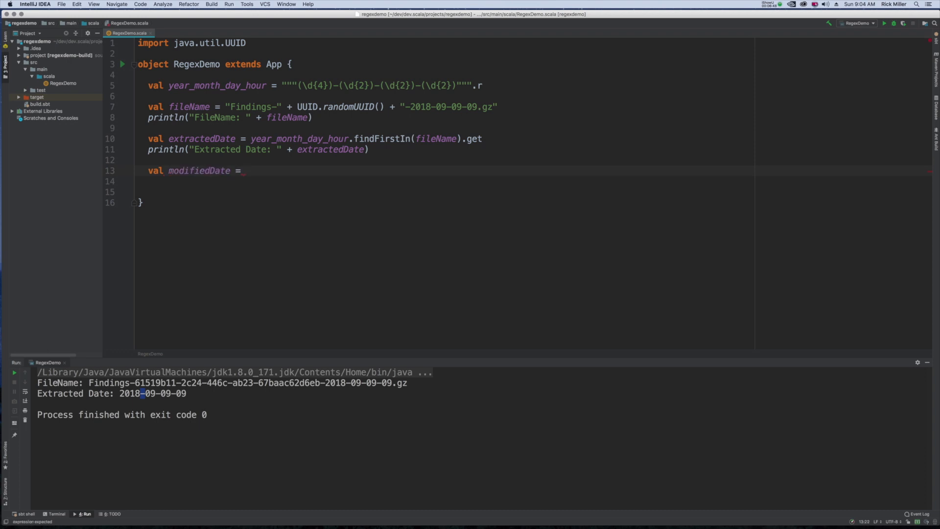
type("extractedDate.re")
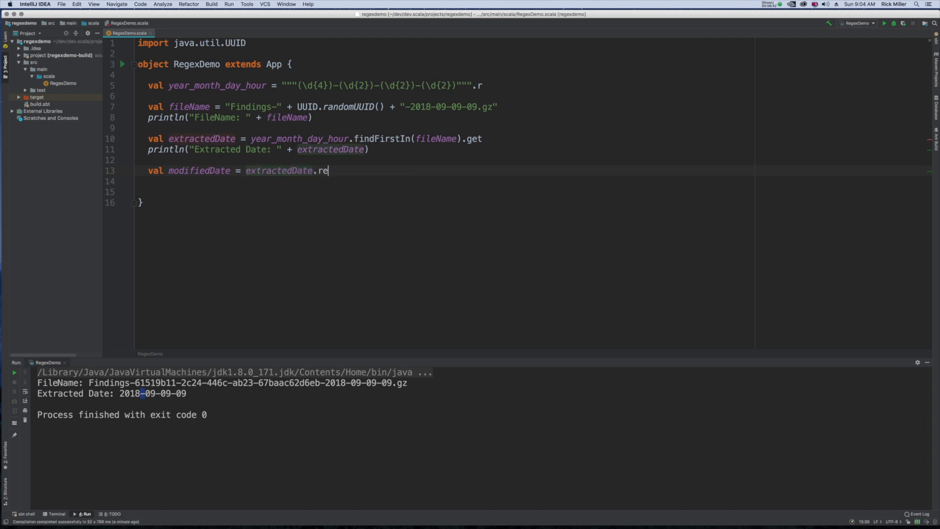
type("place(")
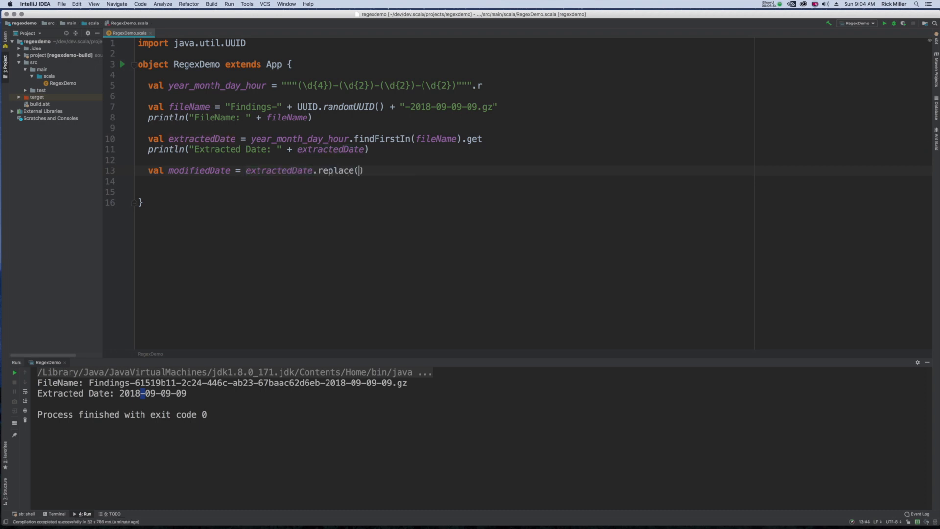
type("'-',")
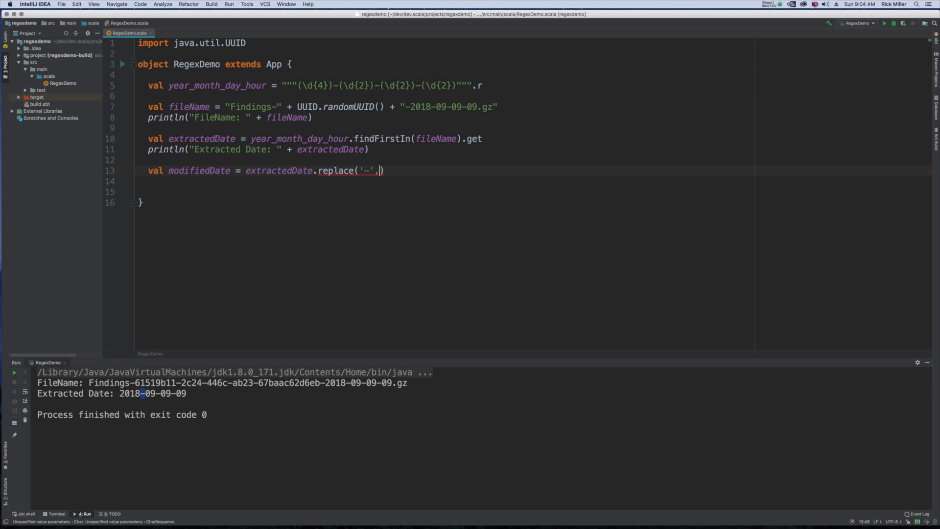
type("'/'")
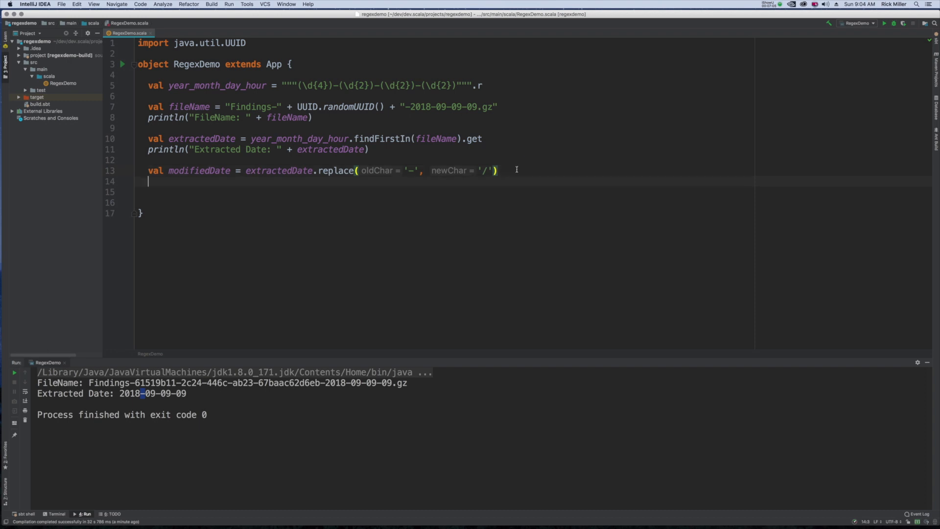
Print "Modified Date: " + modifiedDate.
type("println(\"Mod")
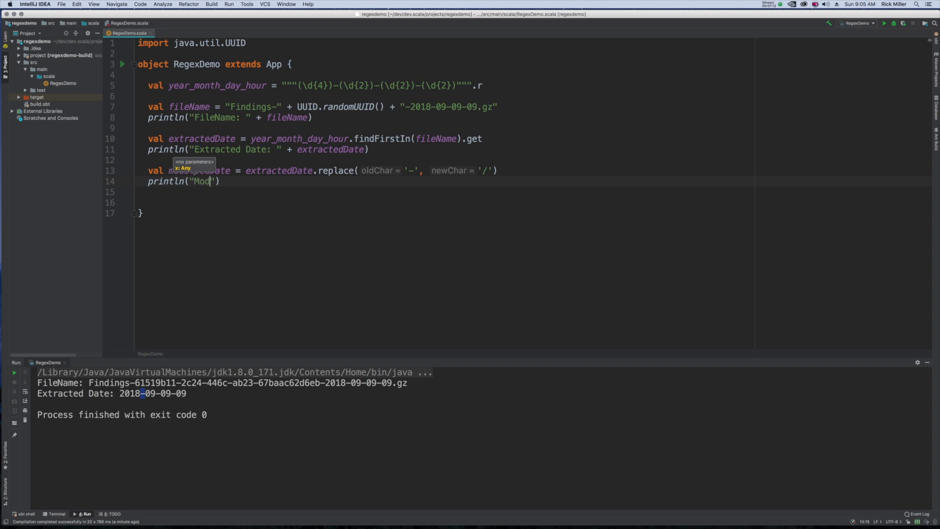
type("ified Date:")
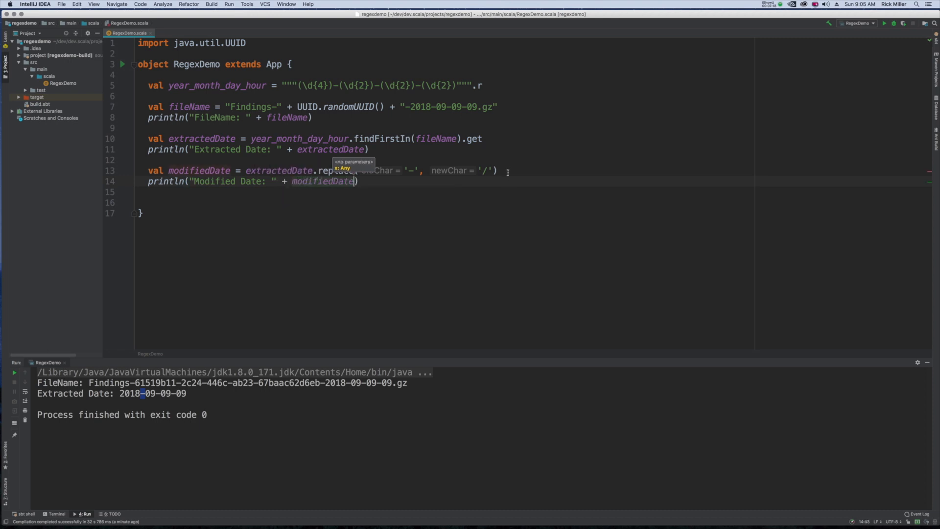
Rerun RegexDemo to show Modified Date: 2018/09/09/09 in the console.
left_click(122, 64)
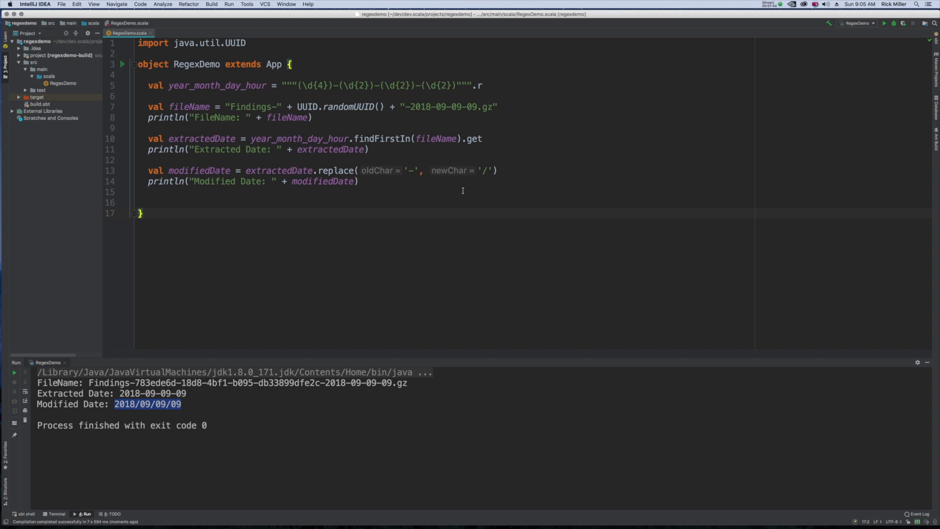
mouse_move(307, 240)
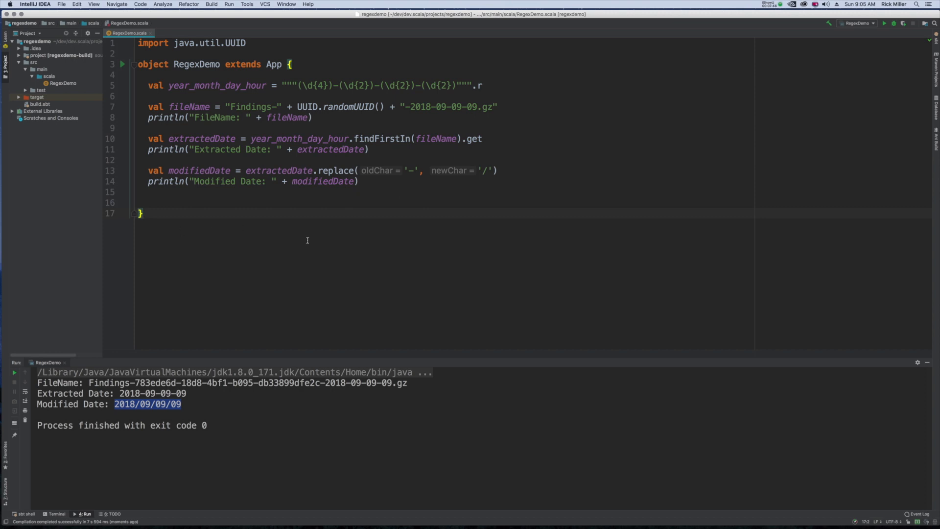
mouse_move(315, 237)
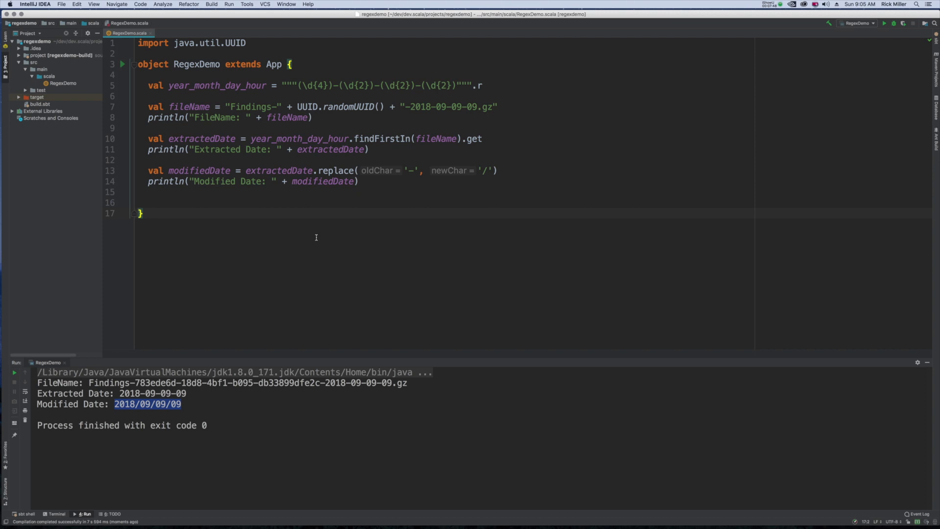
mouse_move(249, 216)
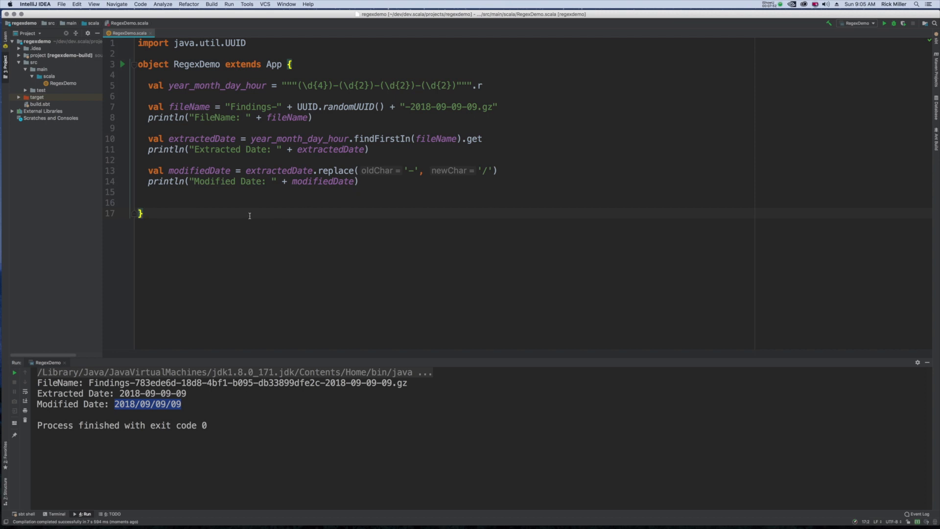